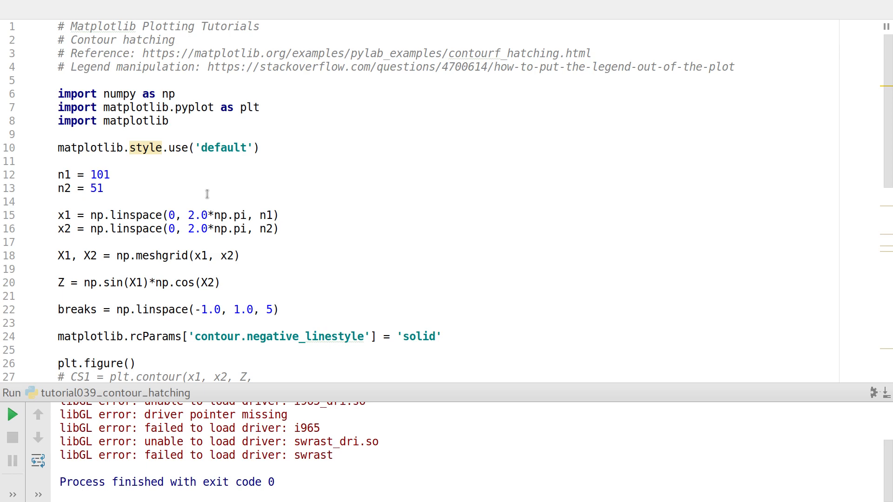
mouse_move(368, 149)
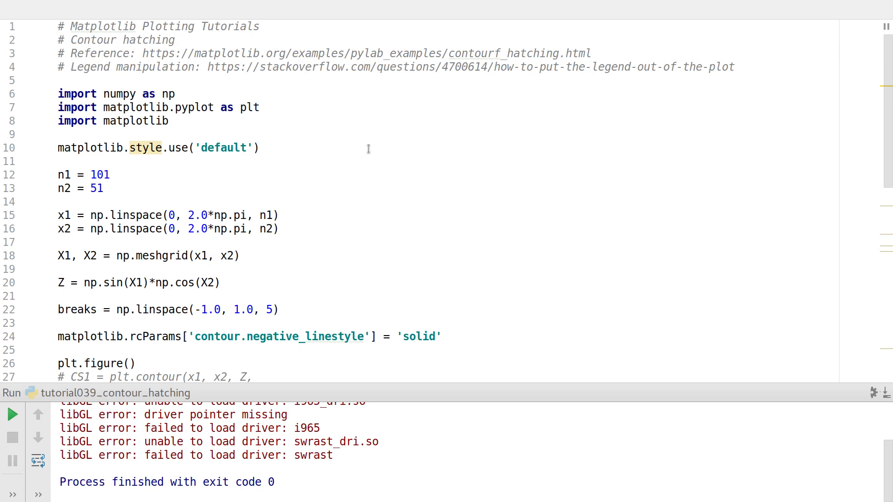
Step: Run tutorial039_contour_hatching to display the hatched Sine Cosine Wave figure with colorbar and legend
click(12, 415)
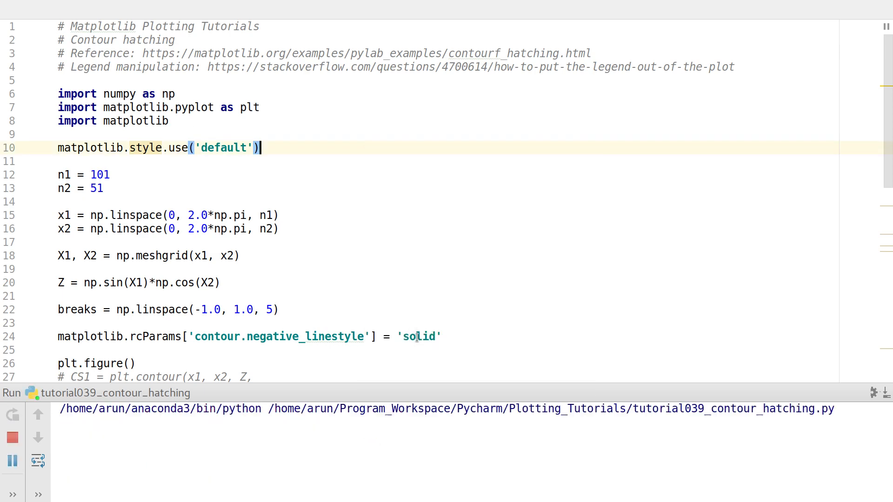
click(13, 415)
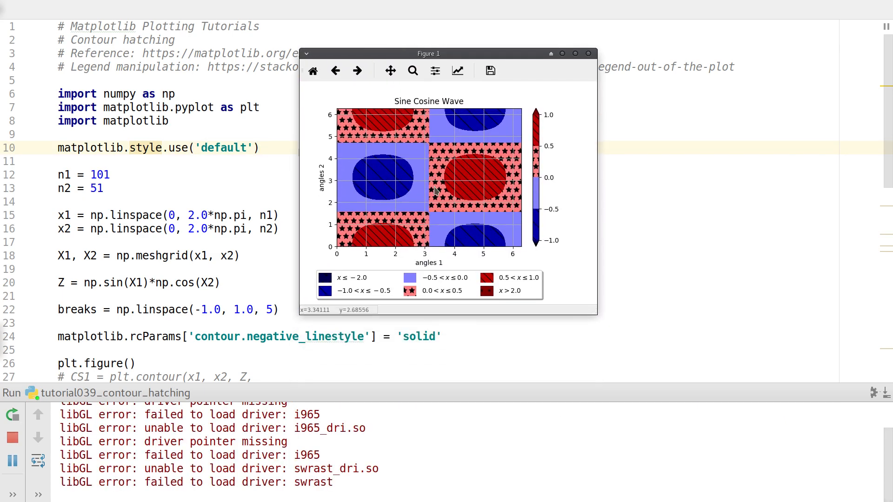
click(575, 53)
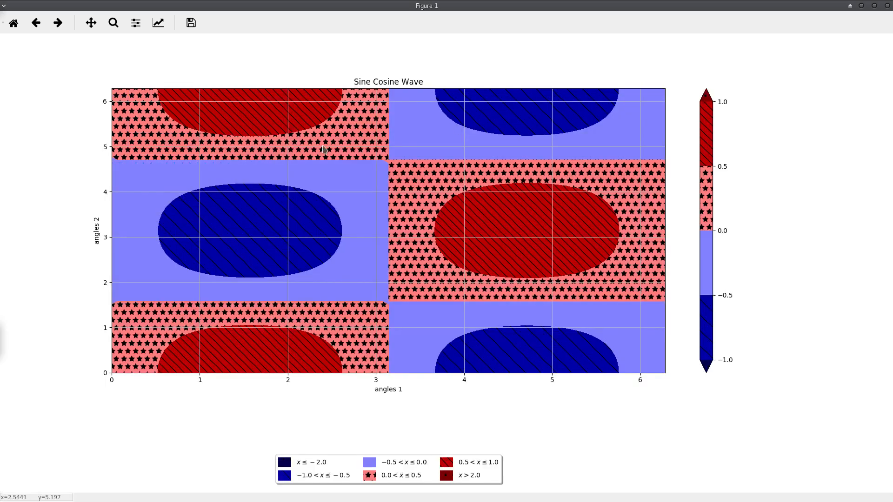
mouse_move(188, 198)
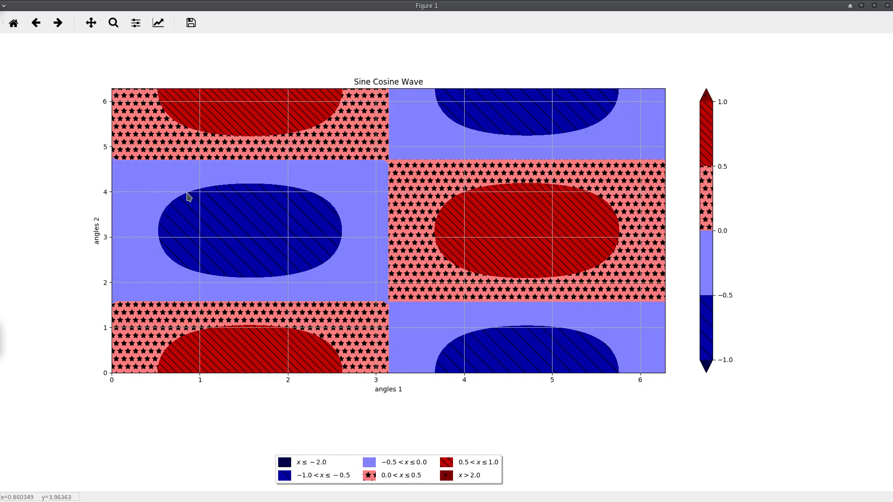
mouse_move(177, 196)
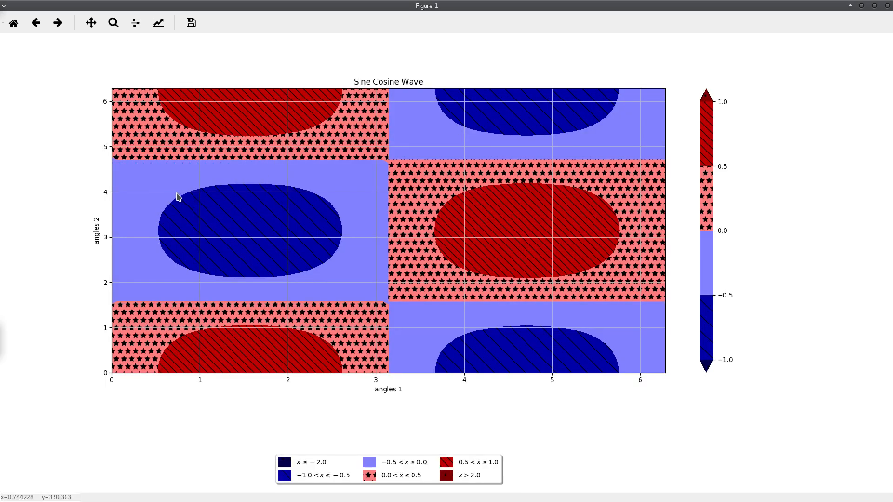
mouse_move(507, 244)
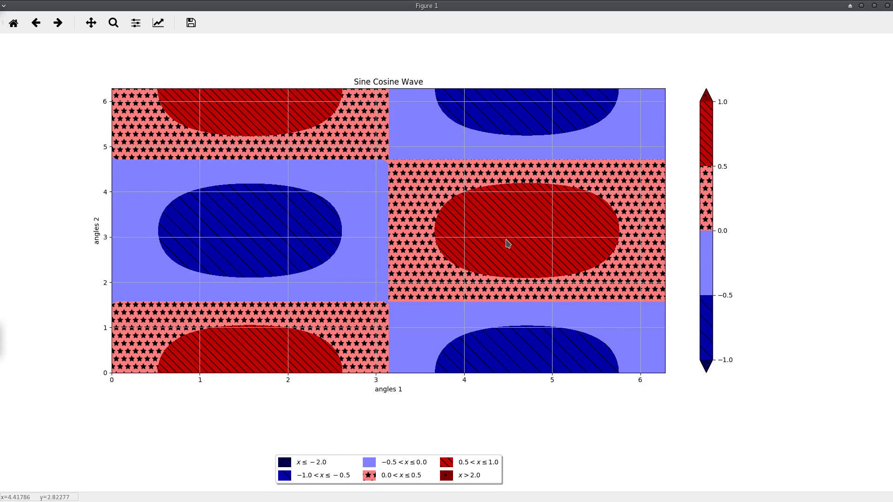
mouse_move(464, 231)
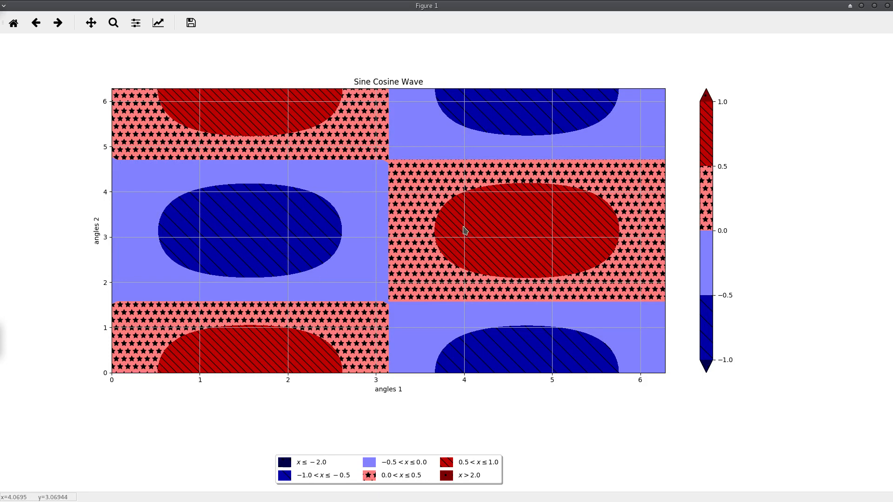
mouse_move(350, 191)
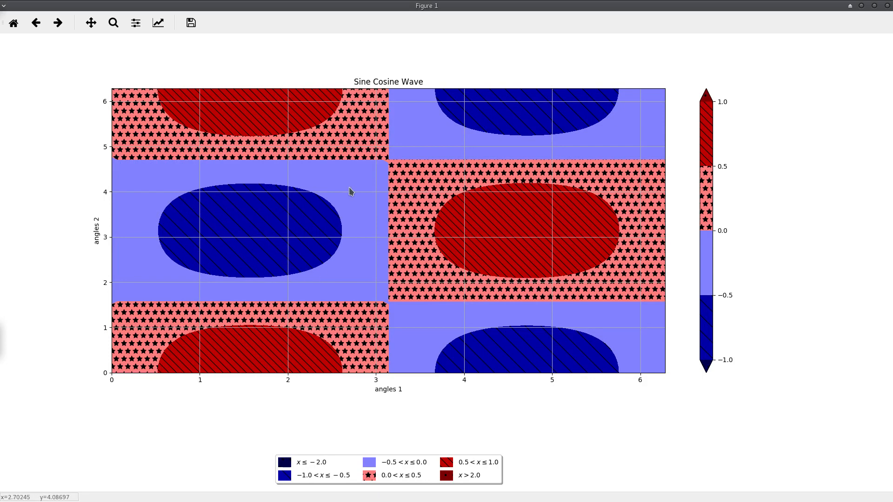
mouse_move(411, 189)
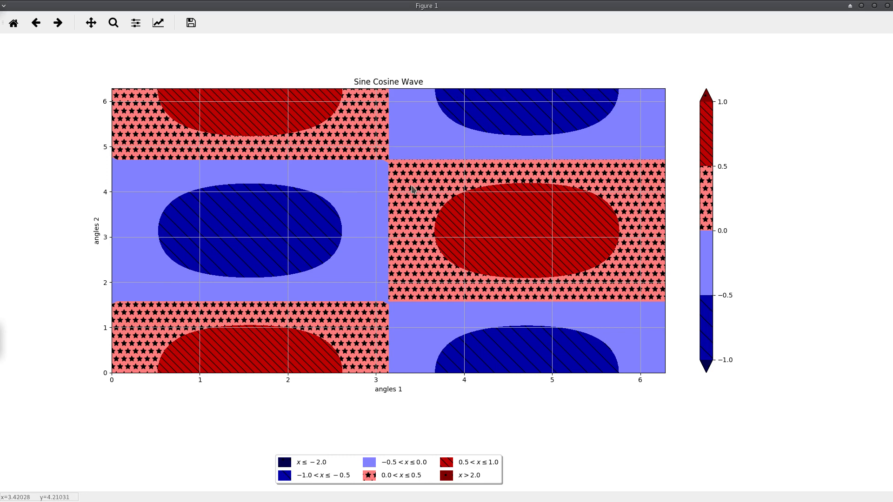
mouse_move(512, 182)
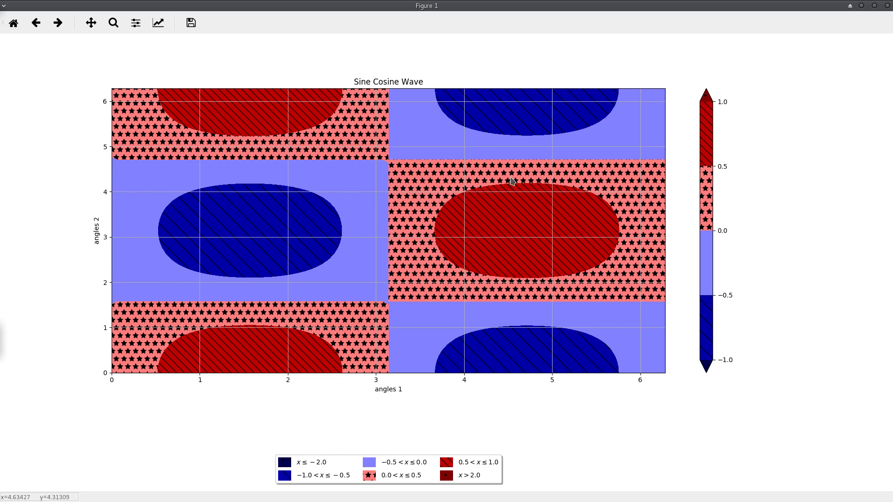
mouse_move(422, 196)
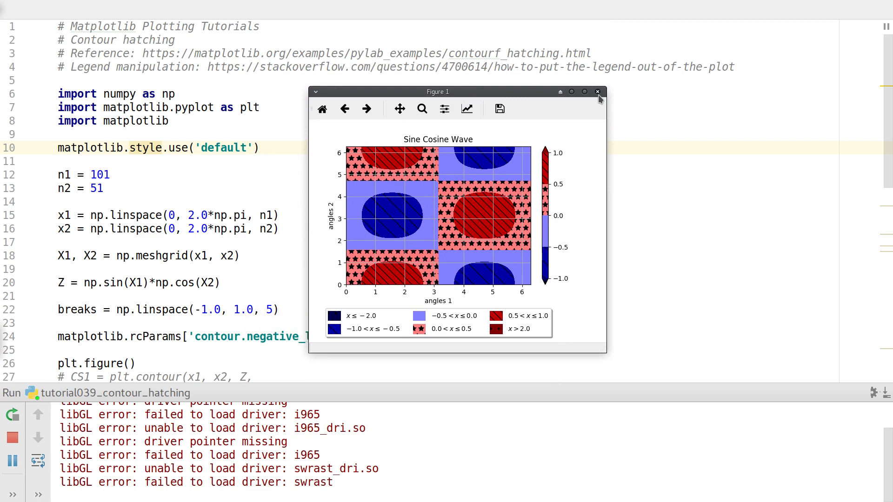
Step: Close the figure and scroll through the script to review its sections
click(598, 92)
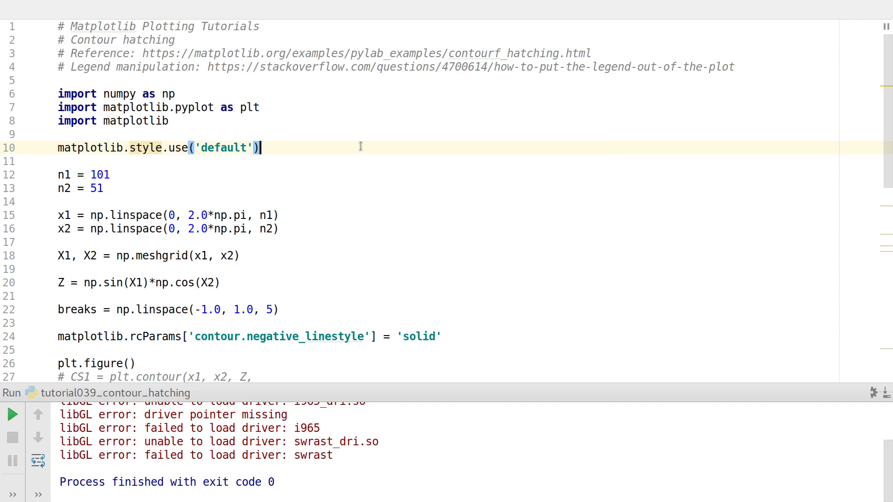
scroll(down, 3)
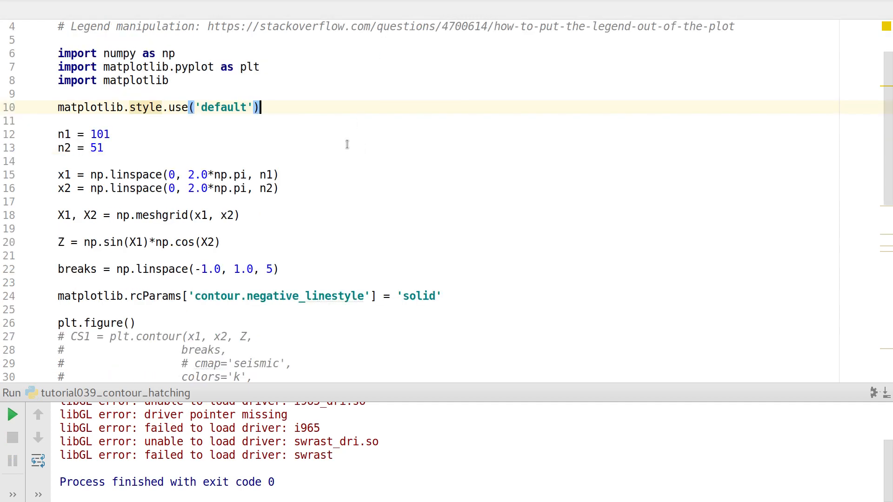
scroll(up, 3)
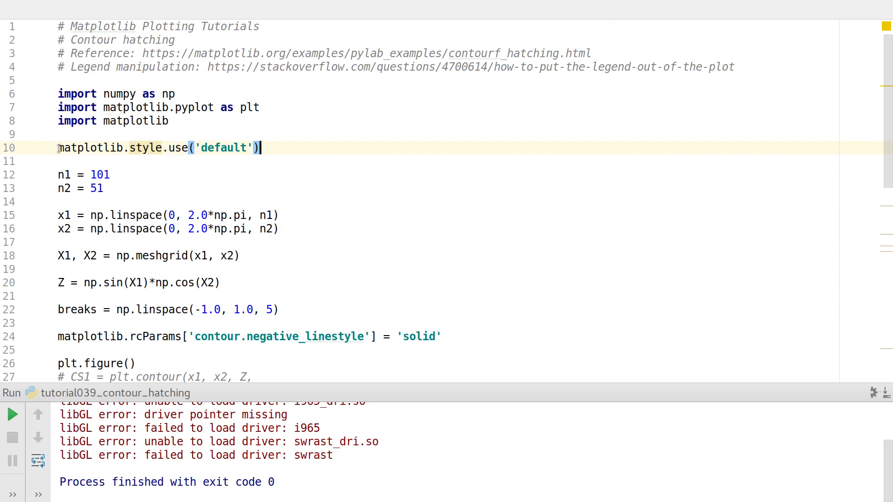
mouse_move(346, 196)
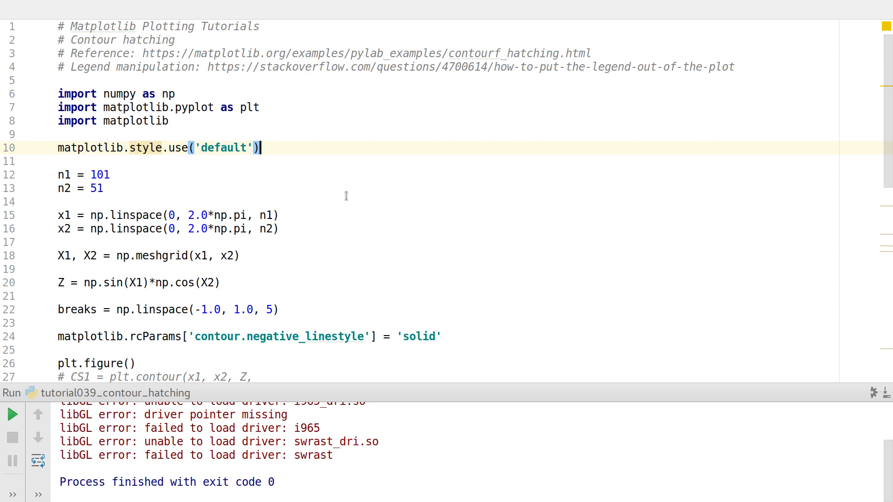
scroll(down, 3)
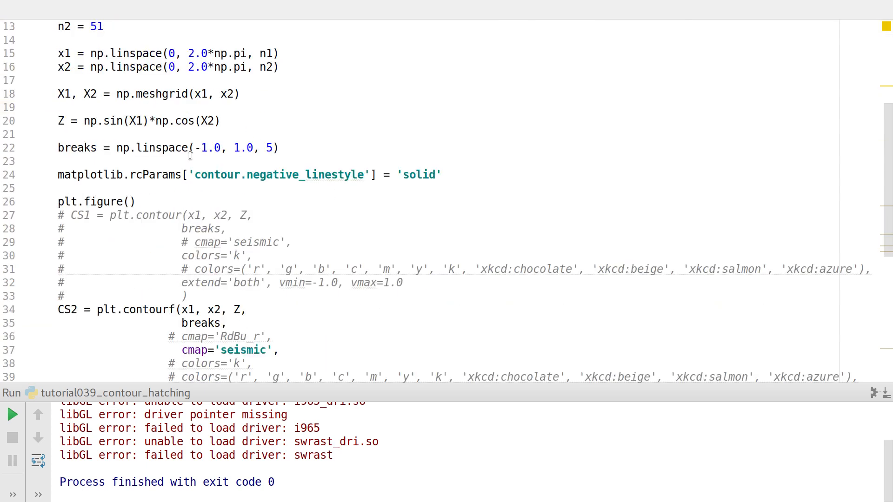
scroll(up, 3)
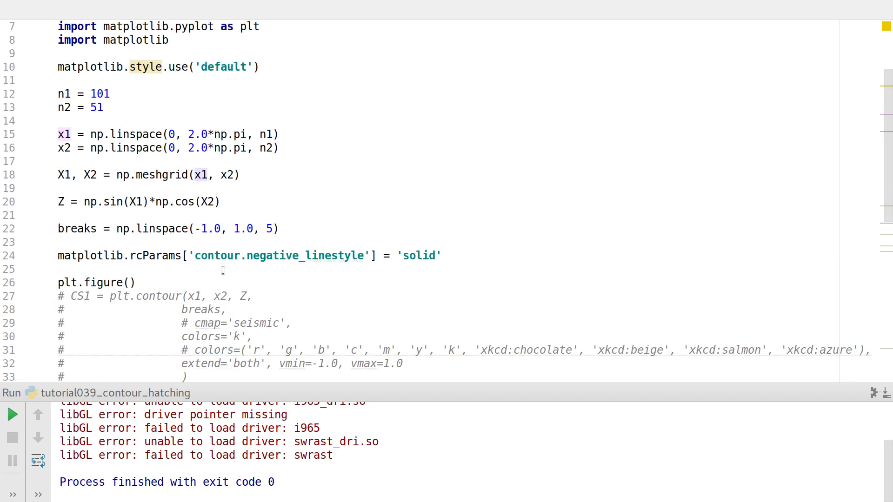
scroll(up, 3)
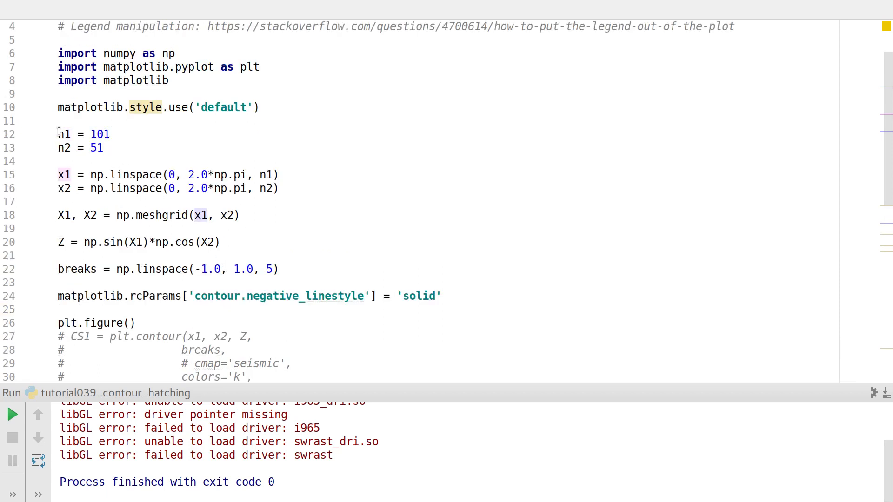
Step: Review the n1/n2 grid sizes, the x2 linspace and the Z computation lines
drag(57, 134, 104, 147)
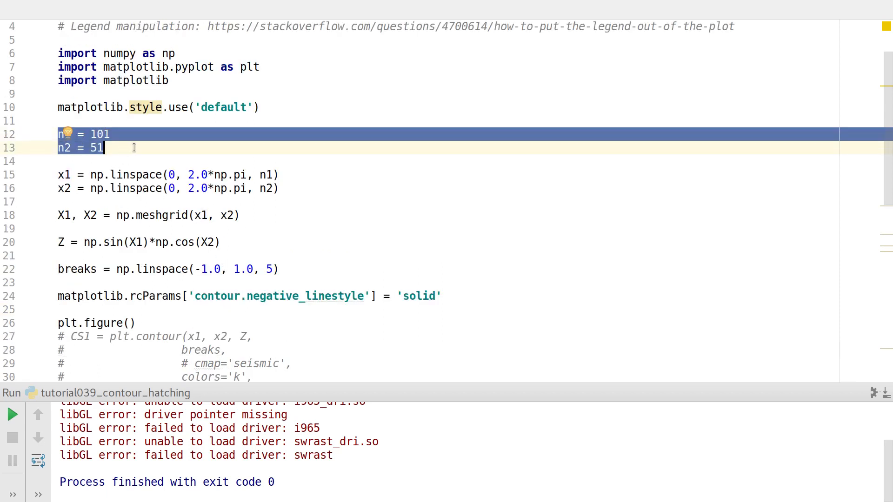
click(302, 168)
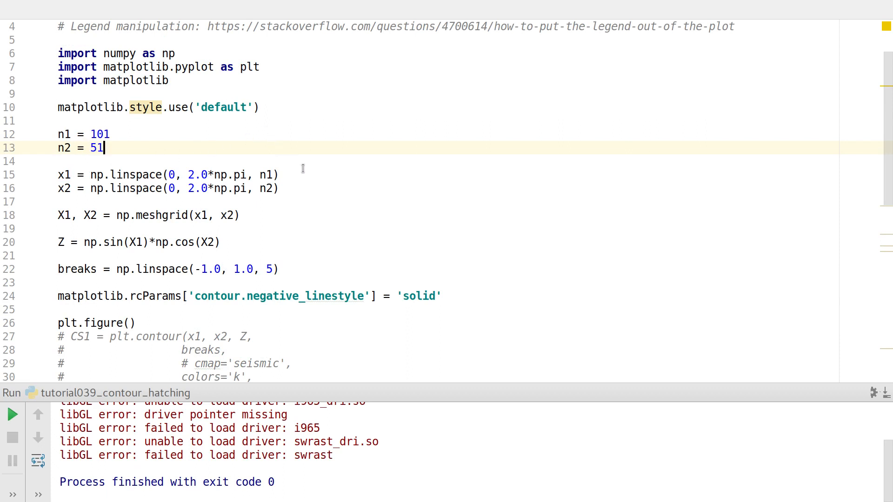
click(278, 189)
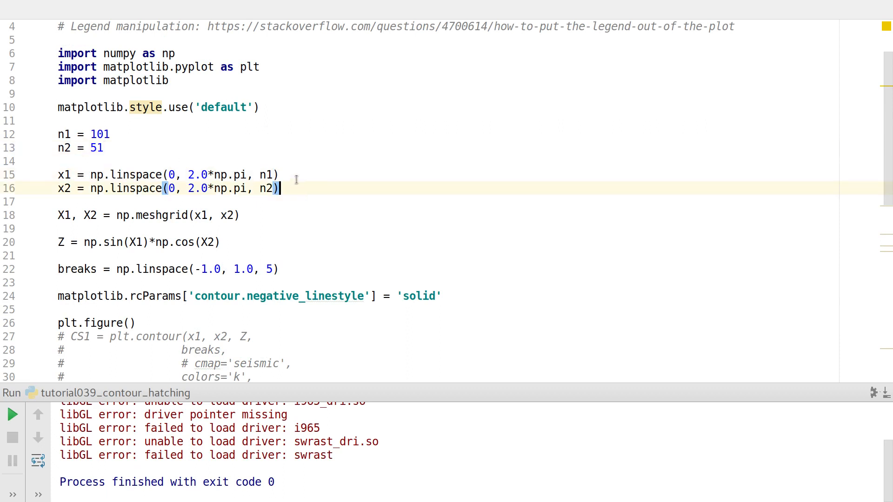
mouse_move(196, 215)
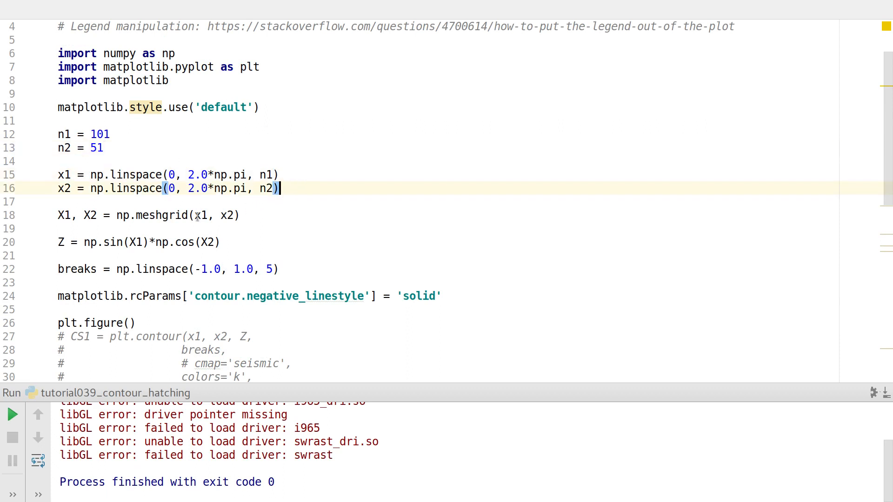
mouse_move(295, 215)
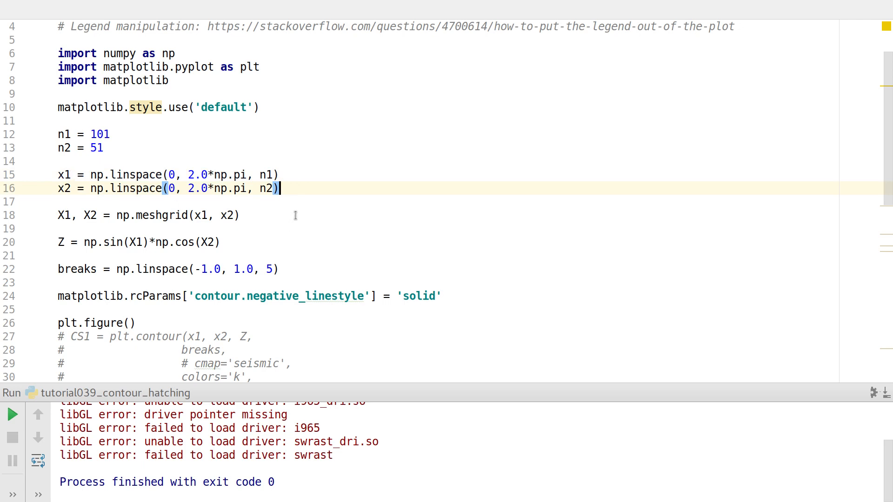
click(239, 215)
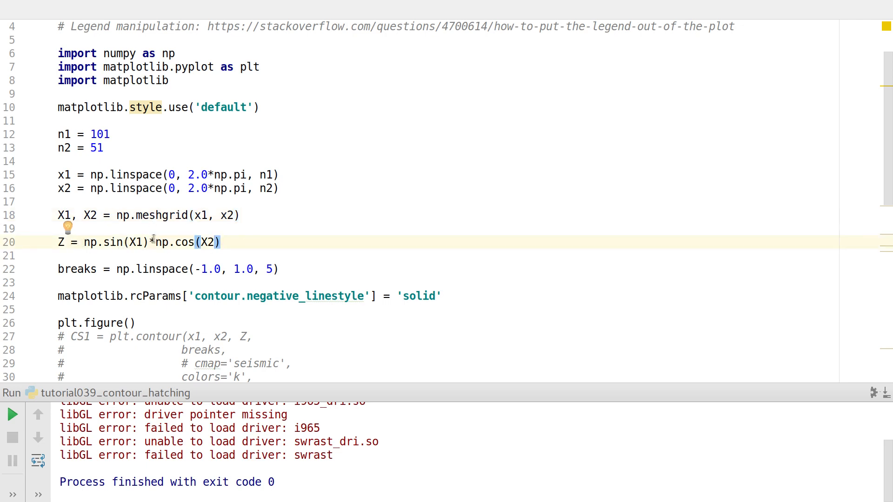
click(224, 242)
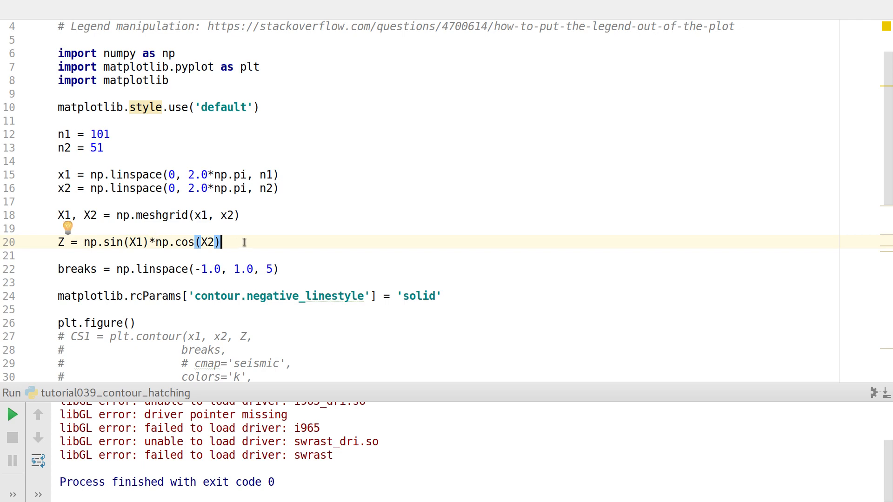
Step: Scroll to the contourf hatches section and place the caret at the commented contour-line block
scroll(down, 3)
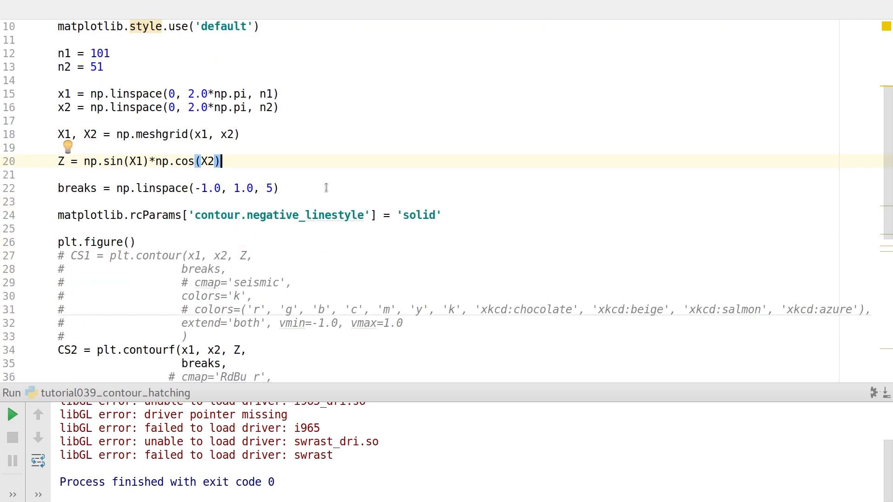
scroll(down, 3)
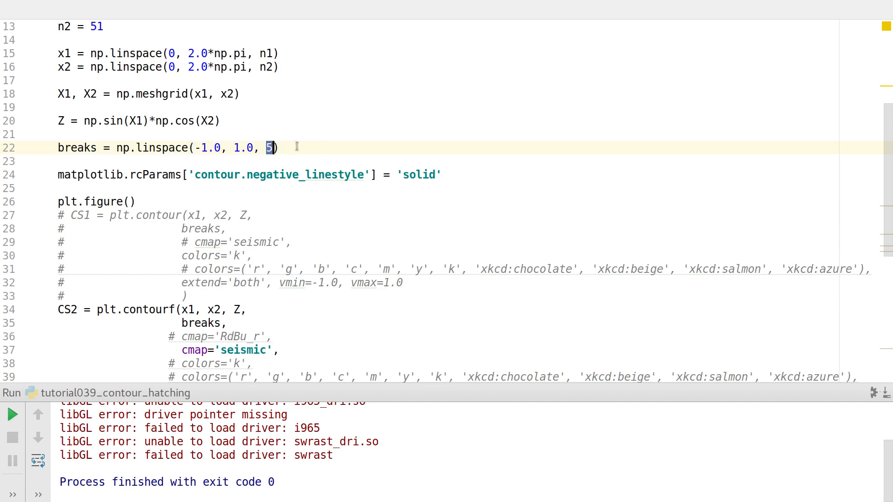
scroll(up, 3)
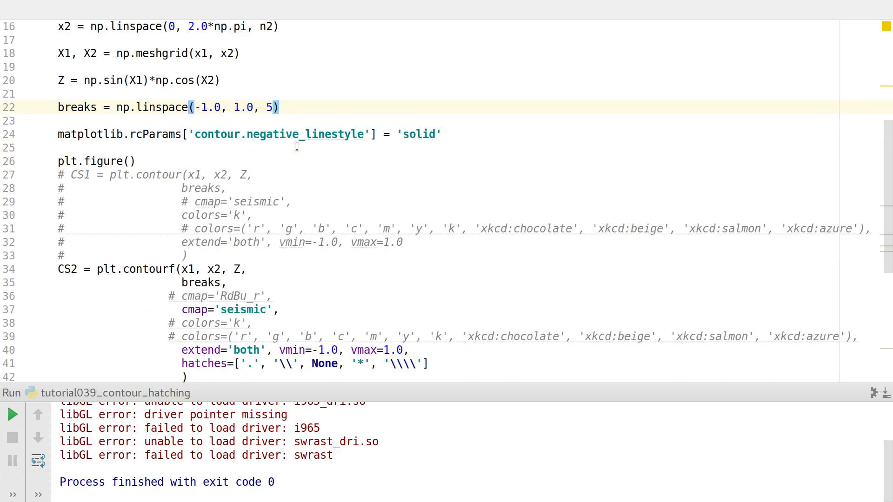
scroll(down, 3)
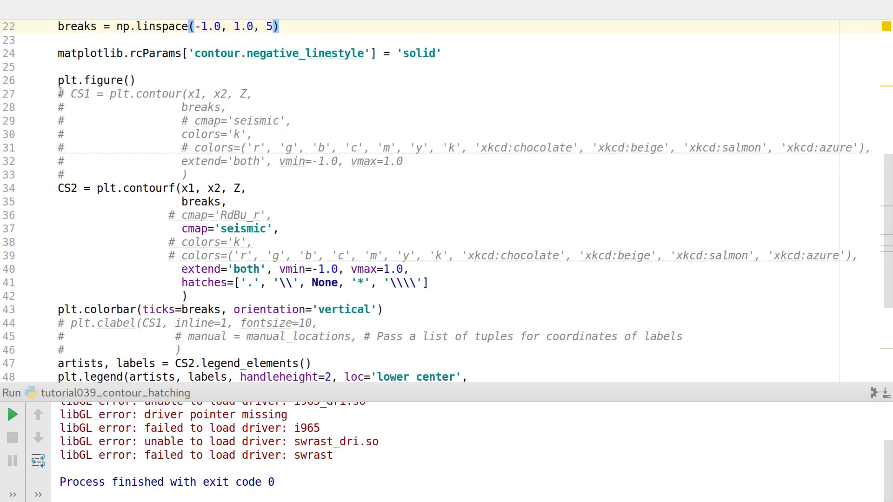
click(278, 26)
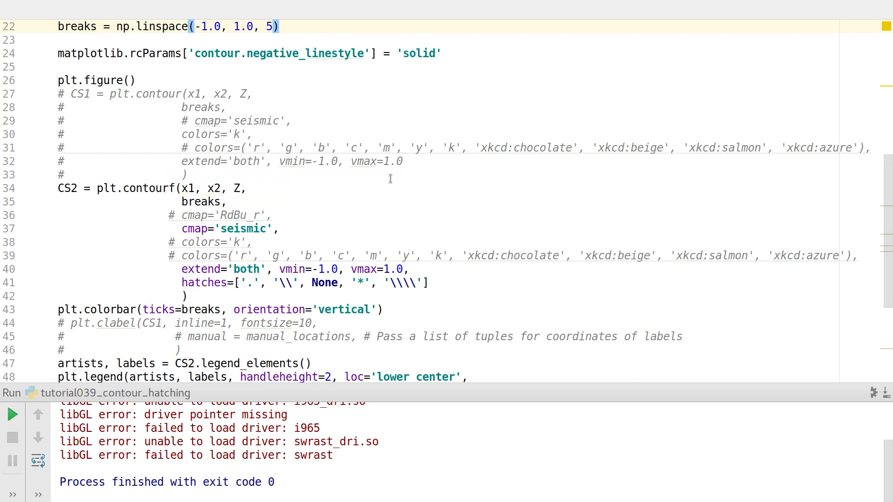
click(188, 174)
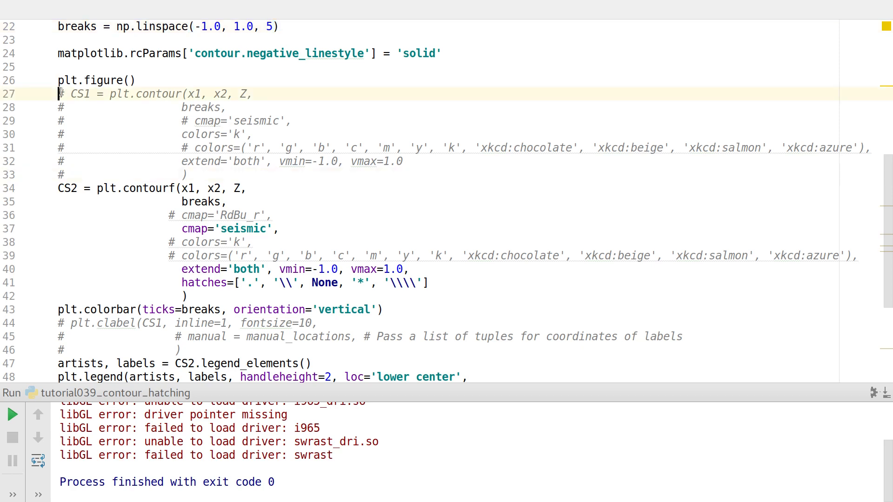
Step: Uncomment the black contour-line block (lines 27–33), rerun the script, and close the outlined figure
drag(58, 94, 191, 175)
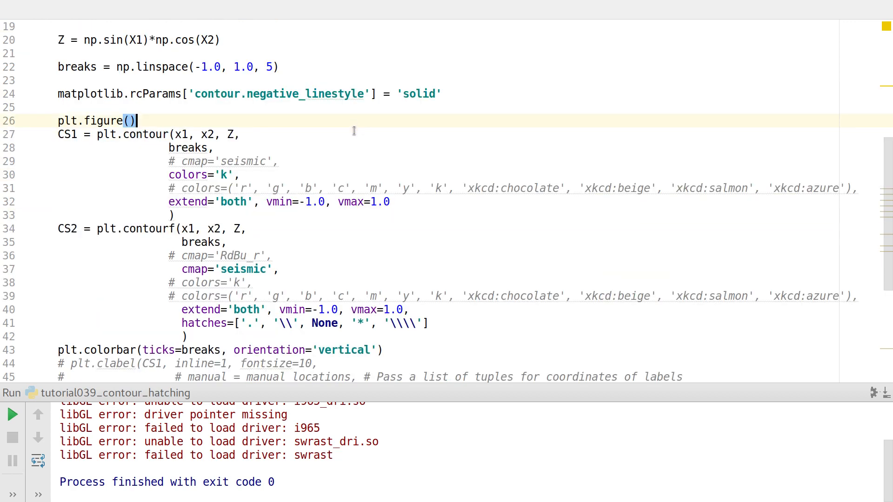
right_click(353, 134)
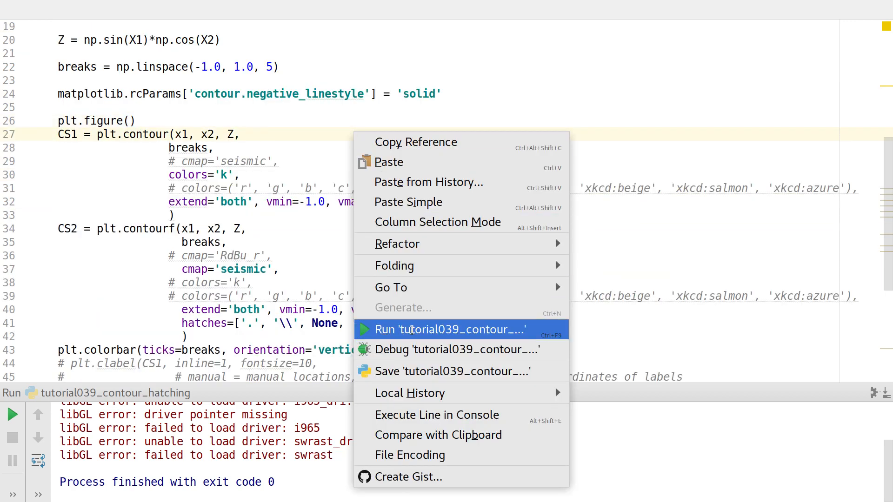
click(449, 329)
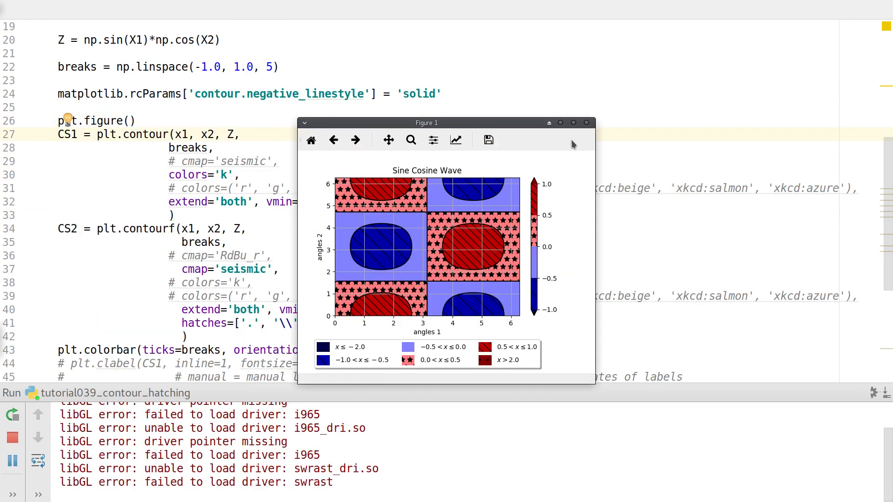
click(572, 123)
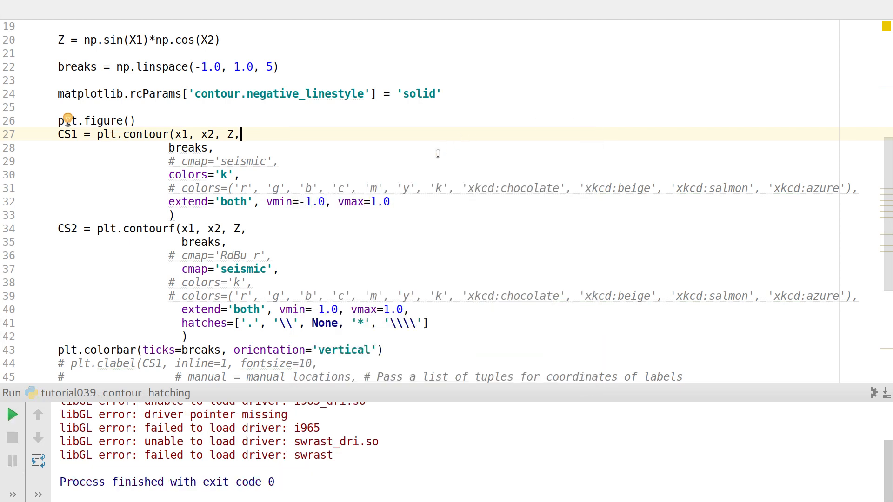
scroll(down, 3)
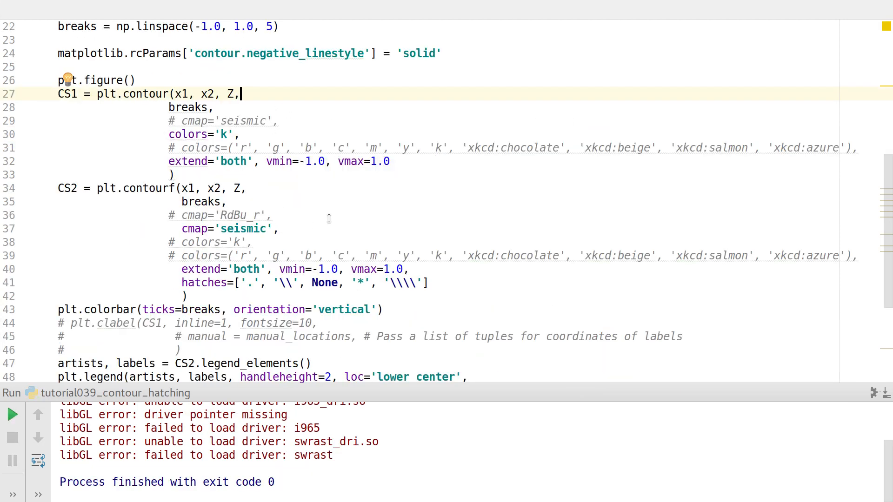
scroll(down, 3)
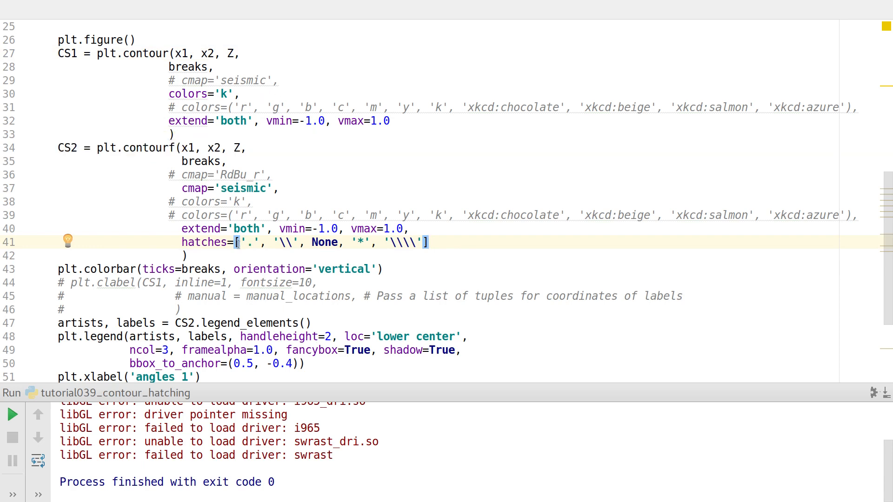
click(433, 242)
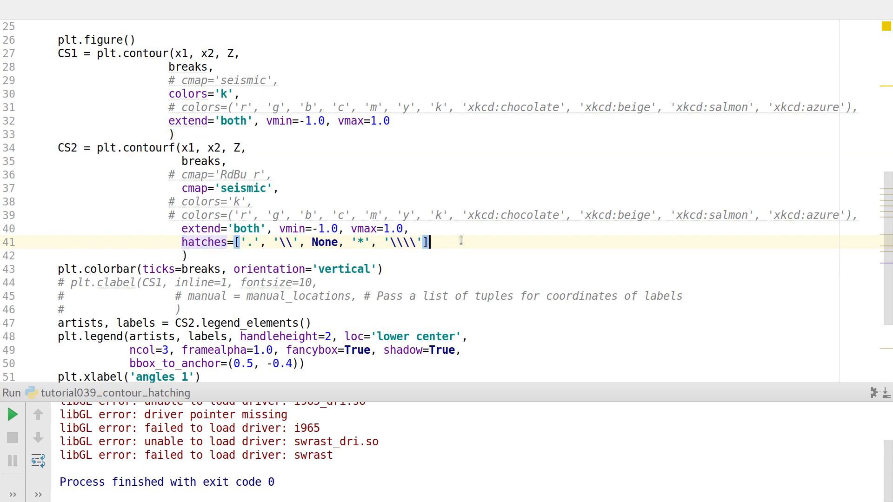
mouse_move(380, 181)
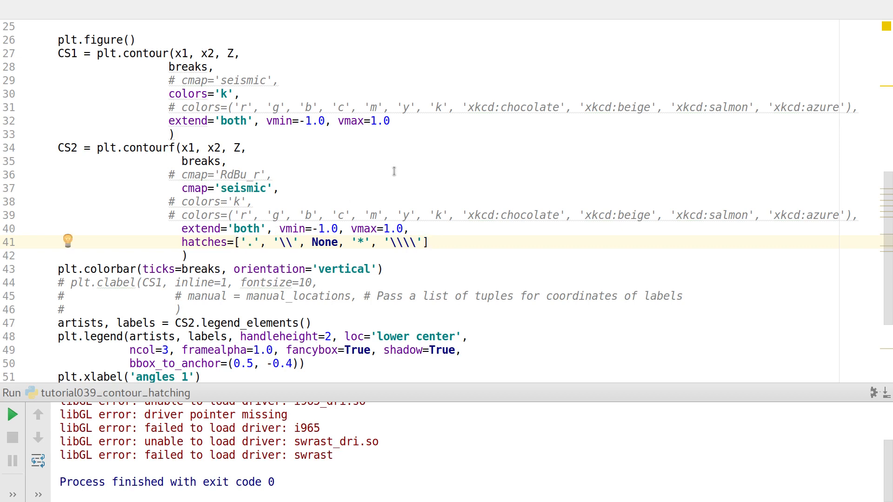
click(250, 242)
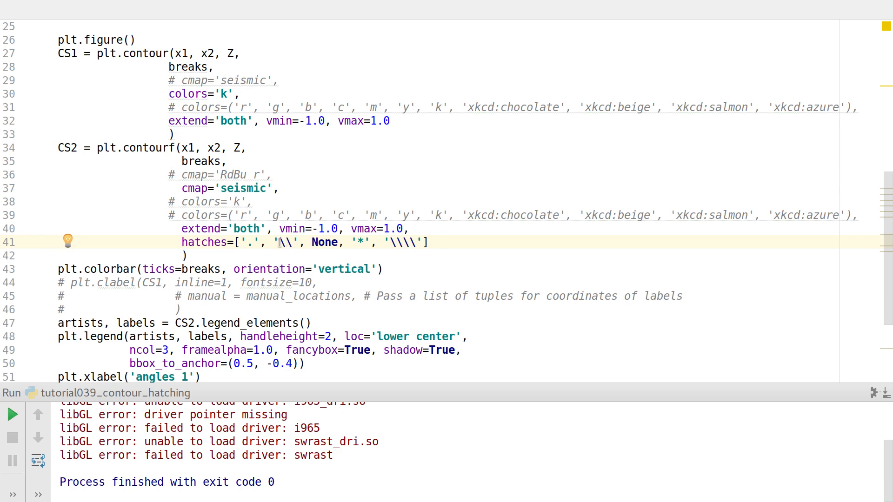
double_click(287, 242)
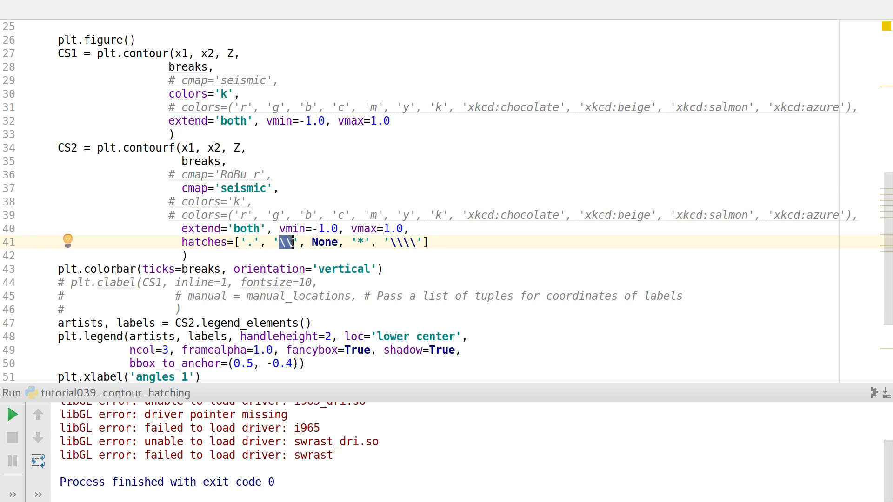
right_click(284, 241)
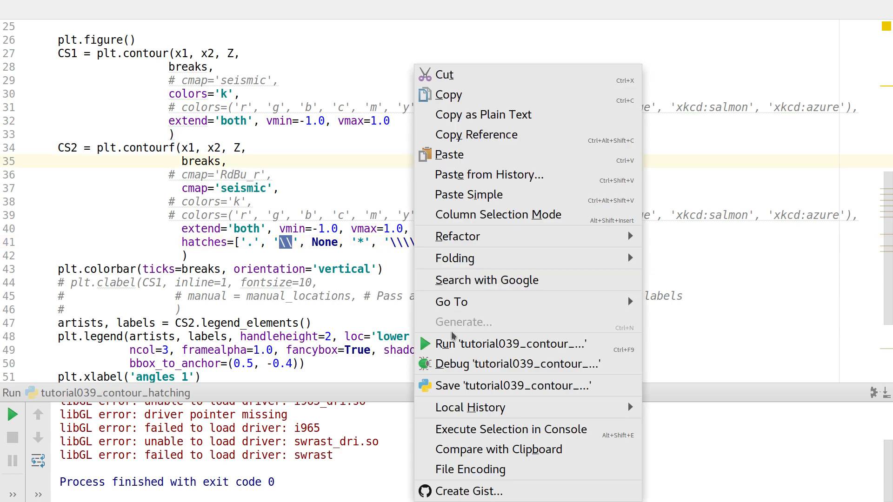
click(509, 343)
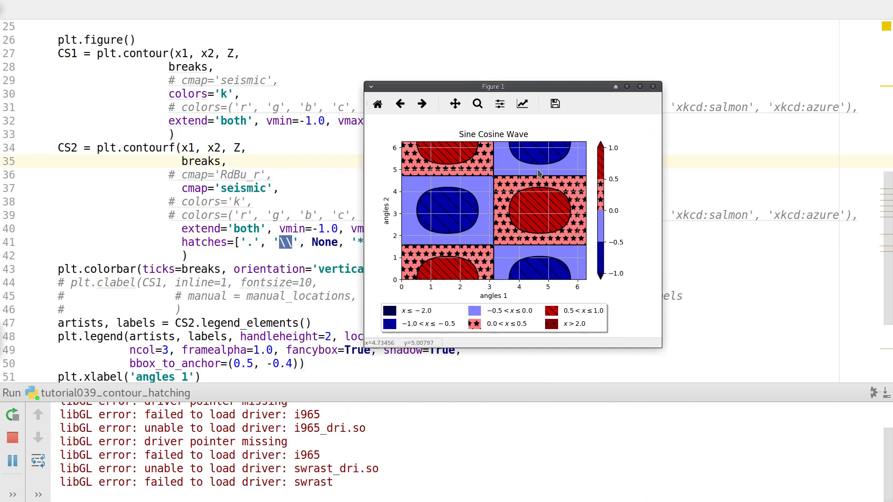
mouse_move(538, 215)
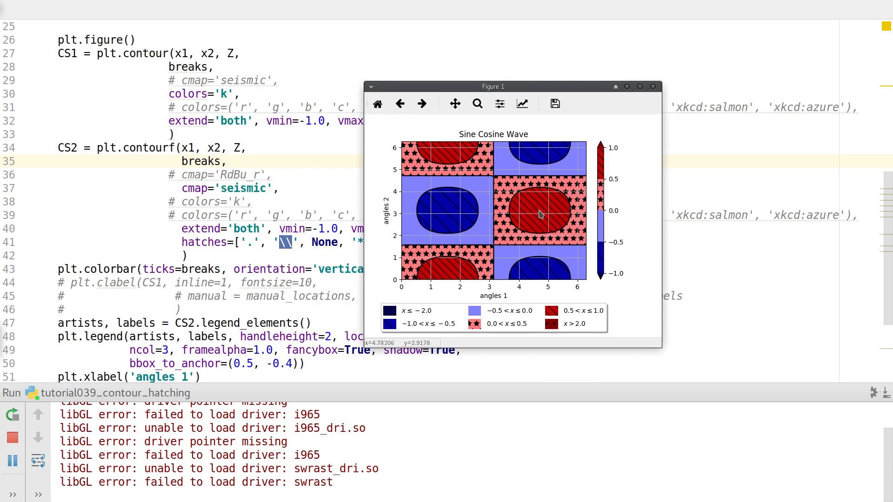
mouse_move(513, 206)
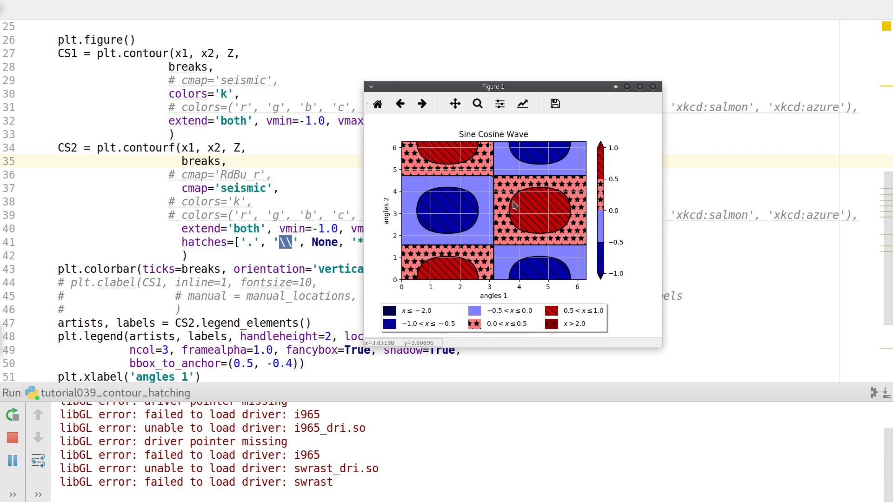
mouse_move(544, 228)
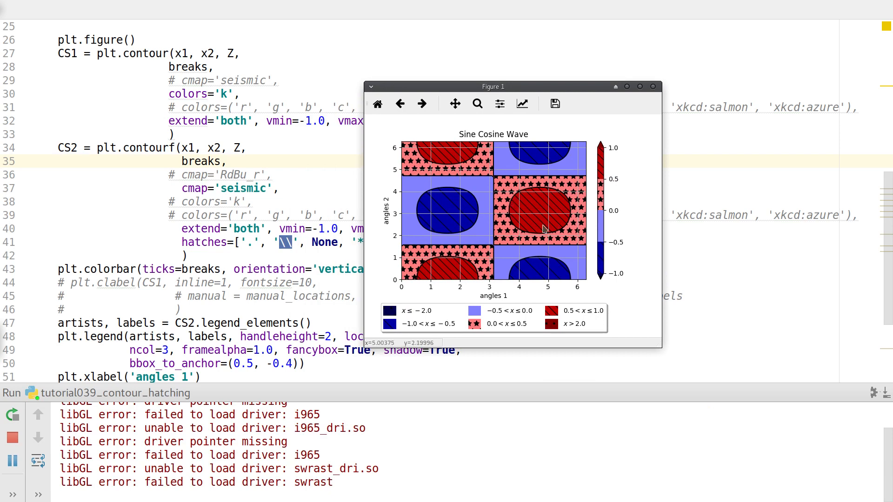
mouse_move(532, 85)
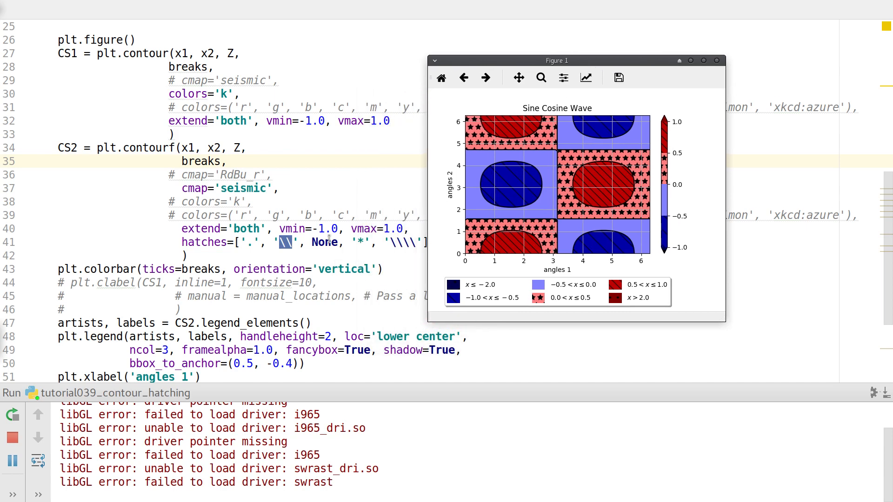
mouse_move(527, 199)
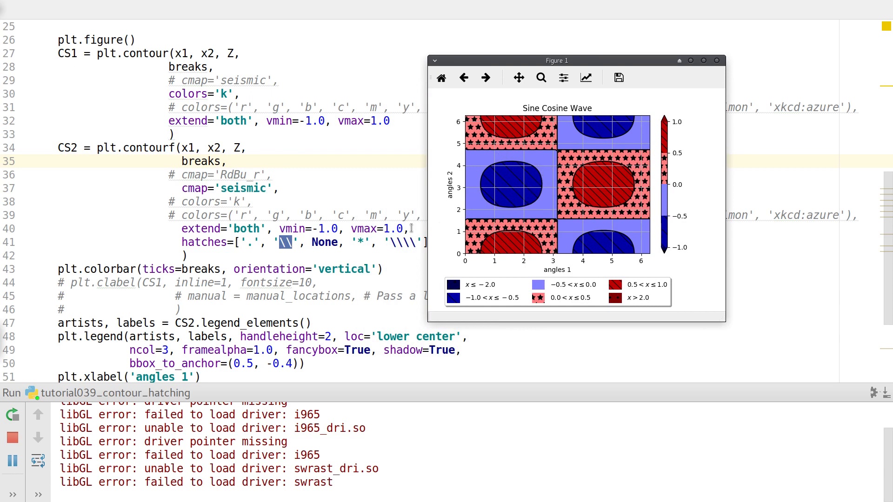
mouse_move(571, 206)
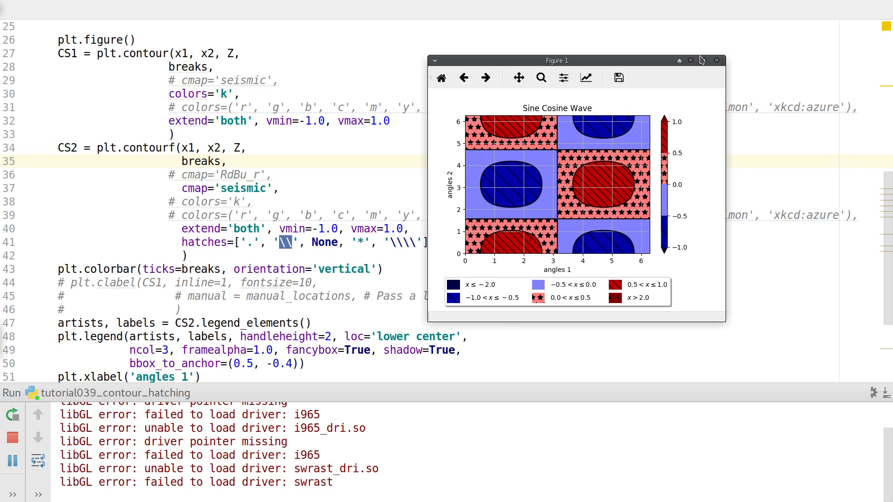
click(706, 60)
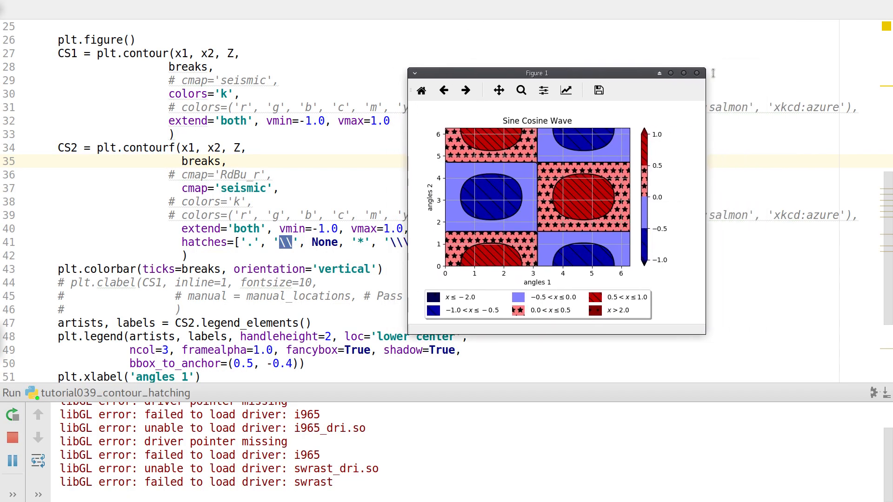
click(696, 72)
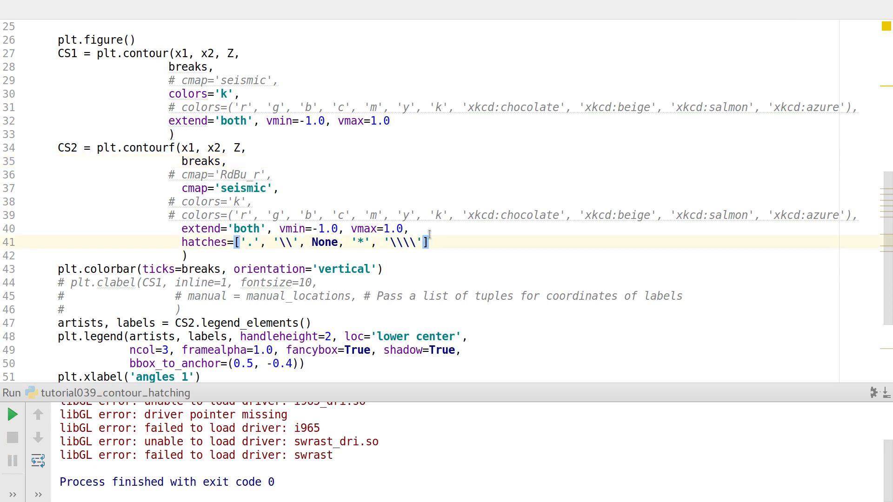
Step: Append a sixth '/' pattern to the hatches list and rerun the script
text(, '')
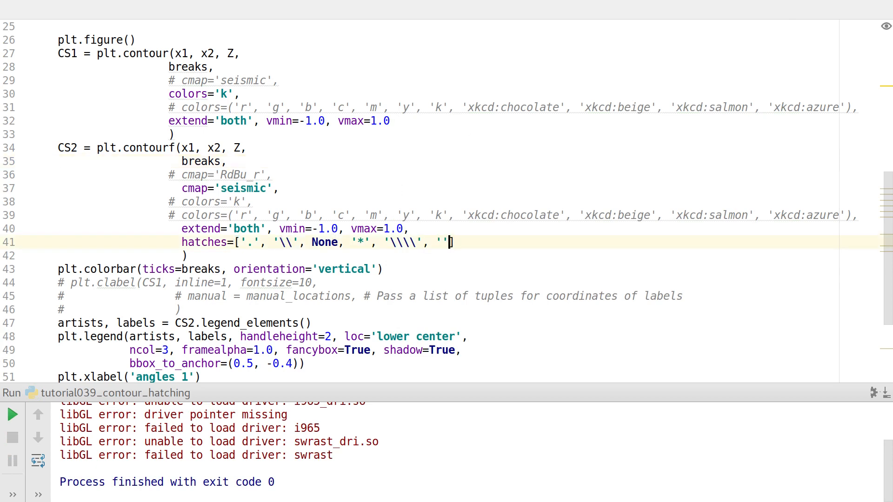
text(/)
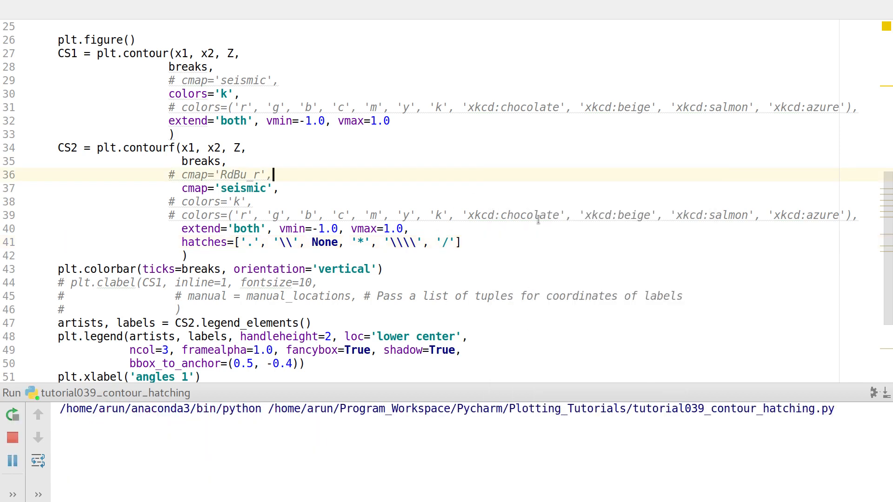
click(12, 414)
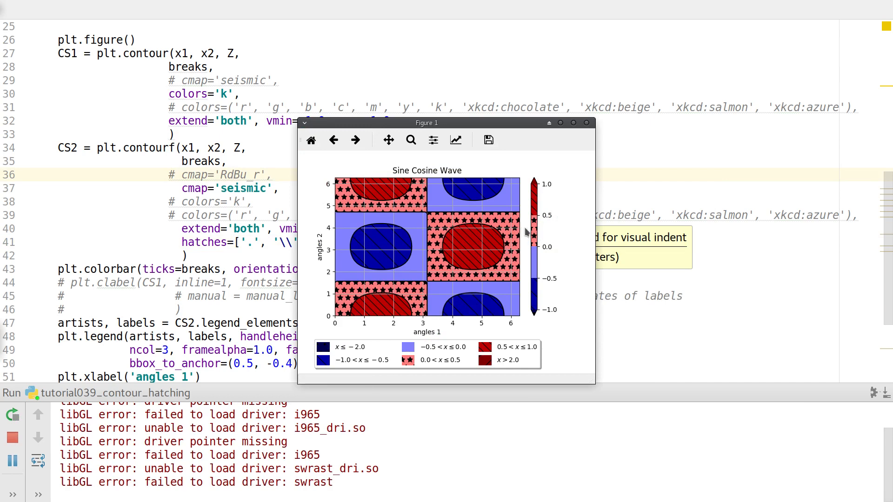
mouse_move(539, 149)
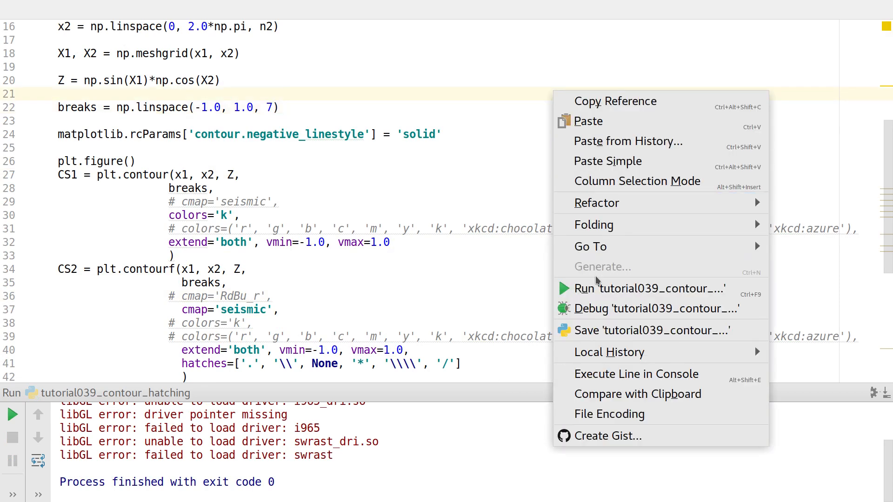
Step: Run with seven contour breaks, maximize the figure to inspect the forward-slash band, then close it
click(647, 289)
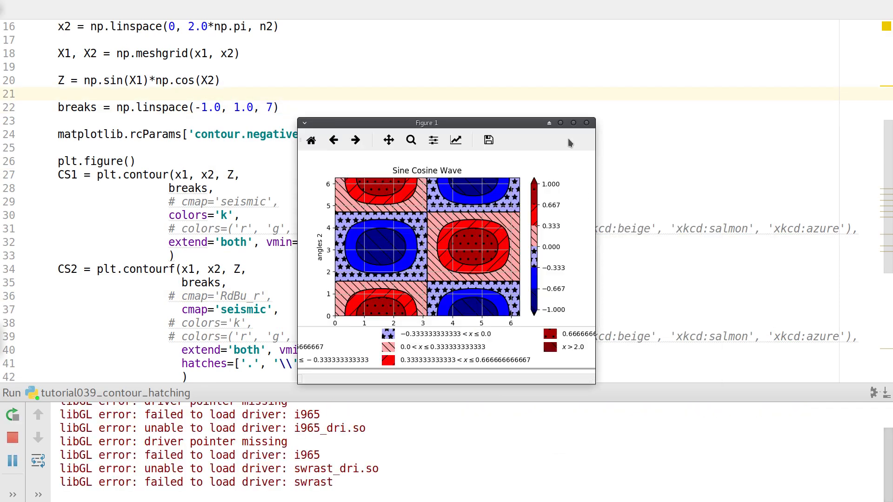
mouse_move(574, 126)
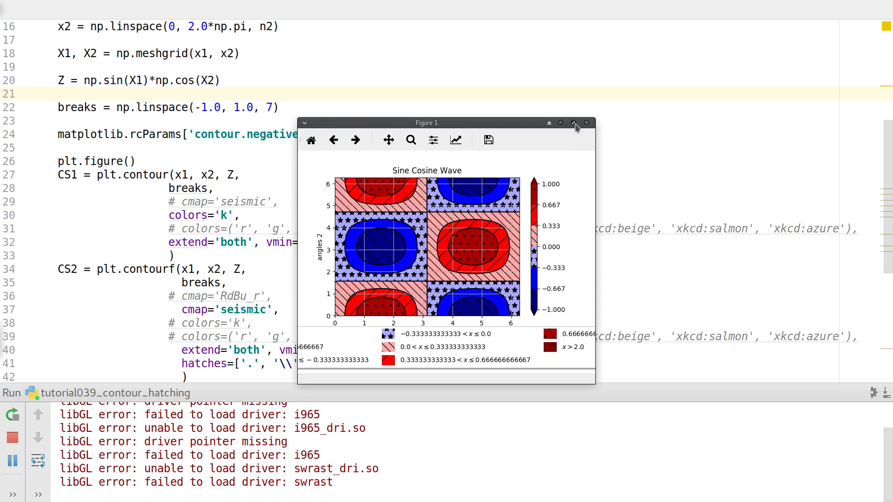
click(574, 122)
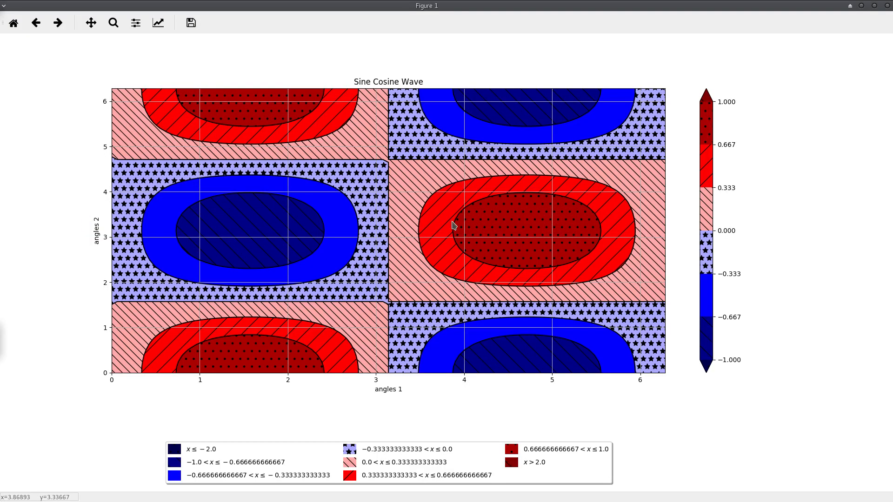
mouse_move(612, 217)
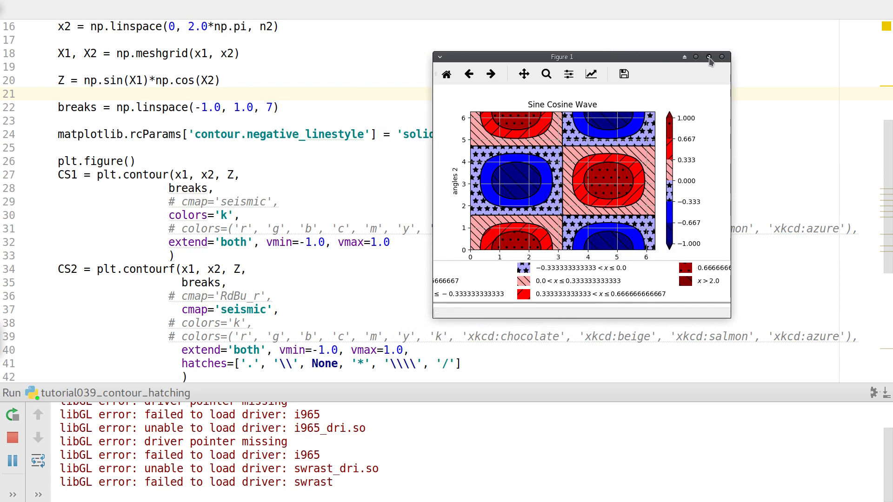
click(708, 57)
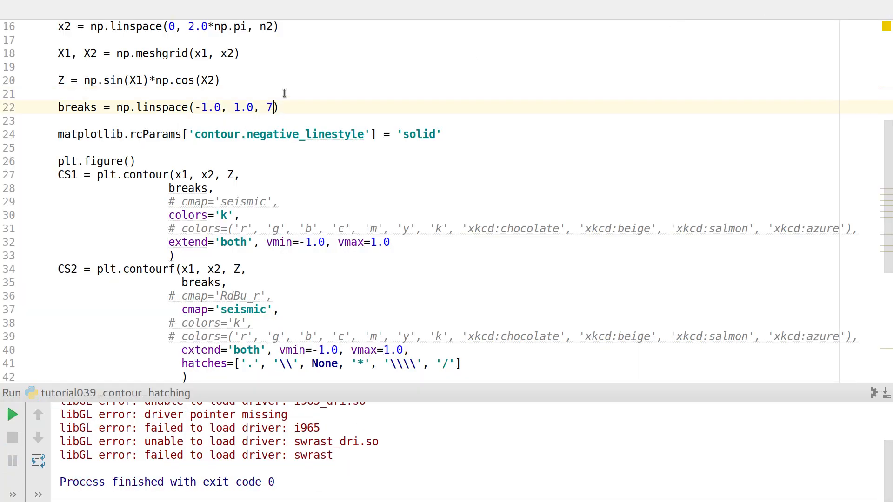
Step: Set the linspace count back to 5 and delete the trailing '/' hatch and its comma
text(5)
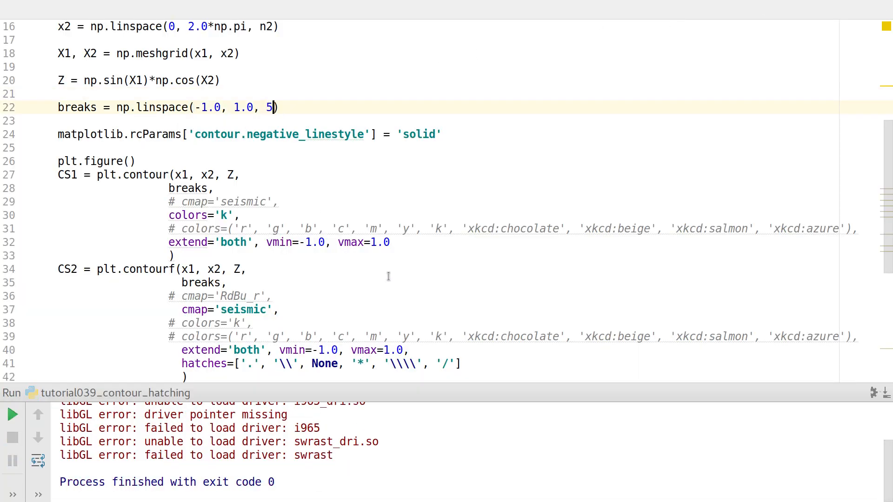
scroll(down, 3)
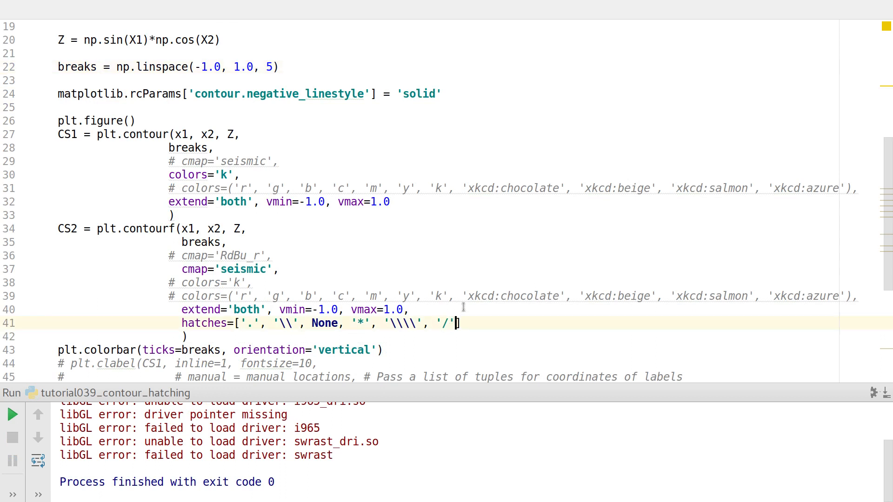
key(Backspace)
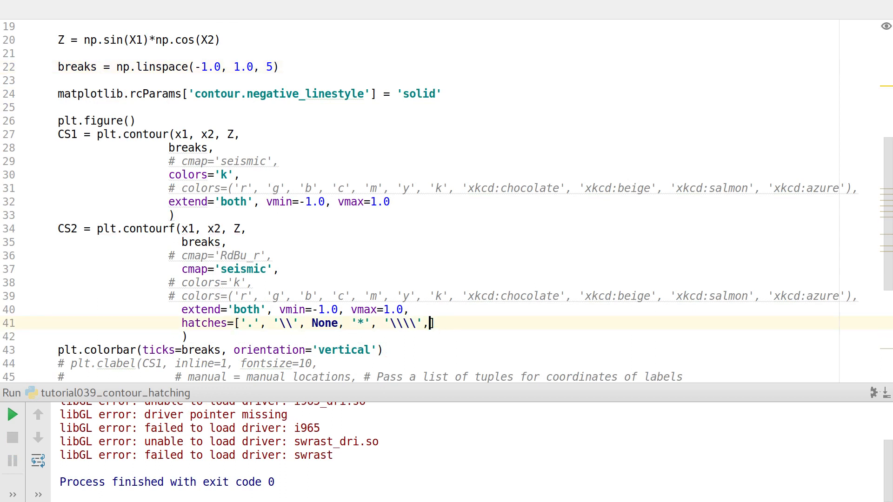
key(Backspace)
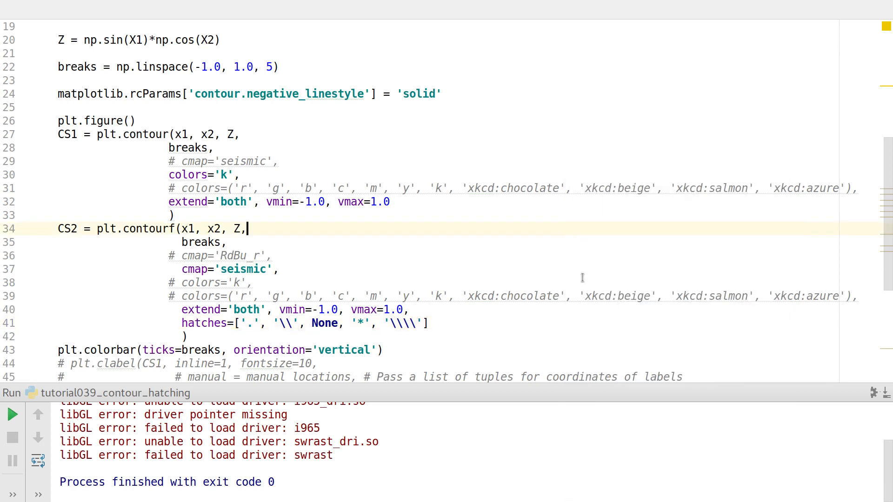
Step: Rerun the script, close the five-level hatched figure, and return to the code
click(12, 415)
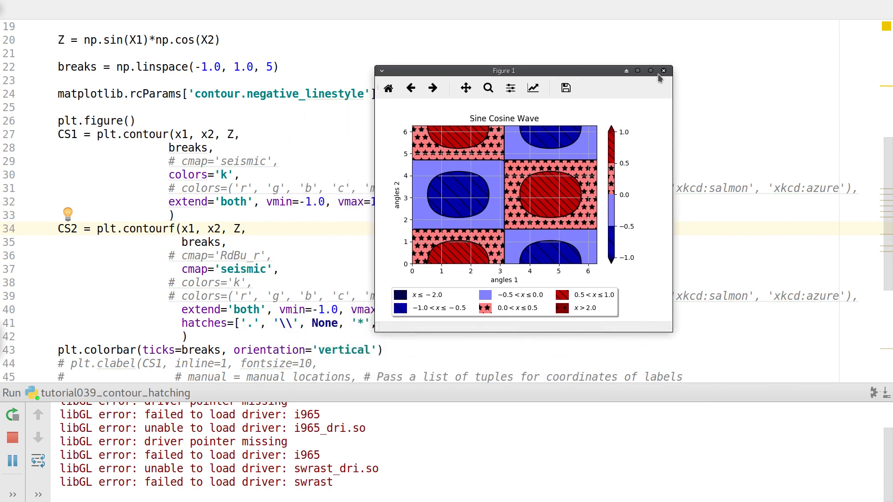
click(663, 70)
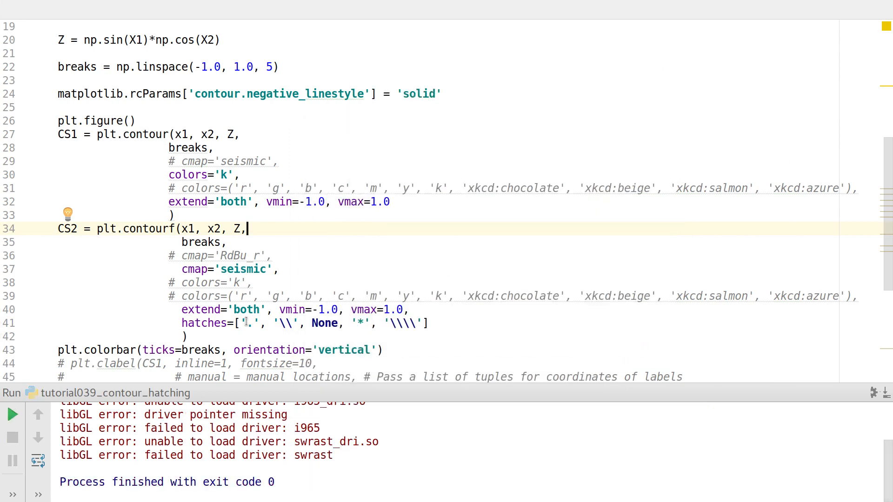
mouse_move(273, 125)
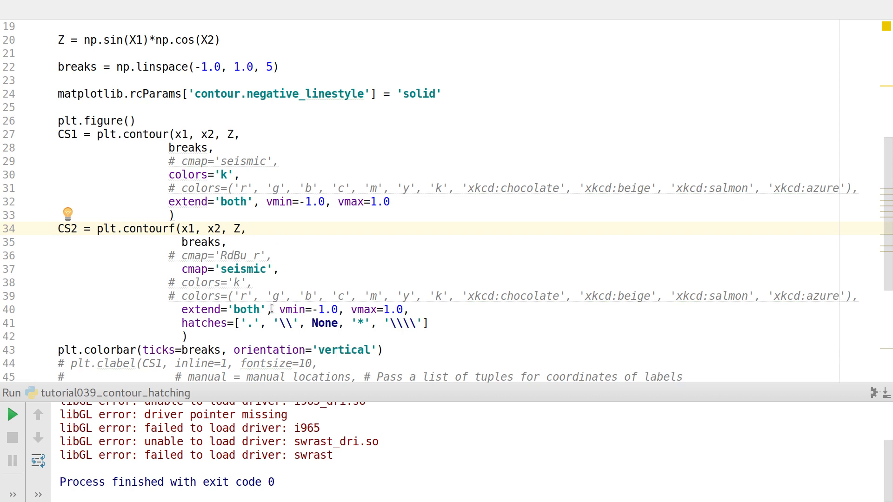
click(245, 229)
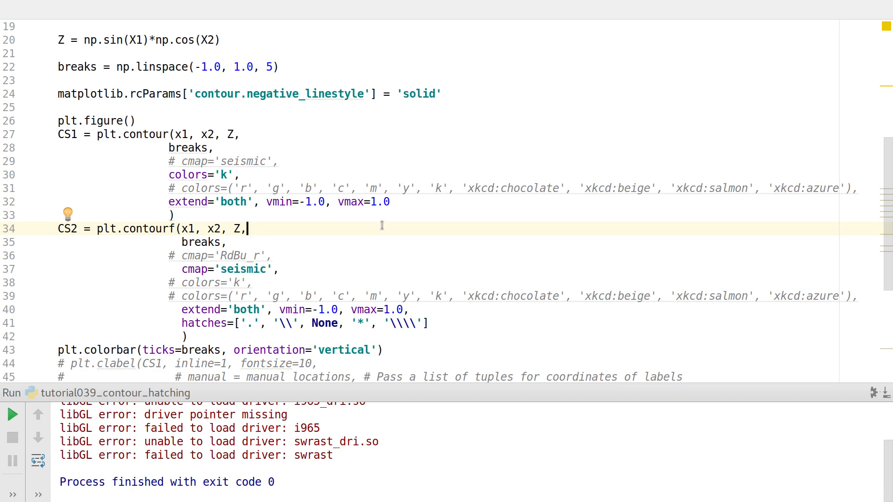
scroll(down, 3)
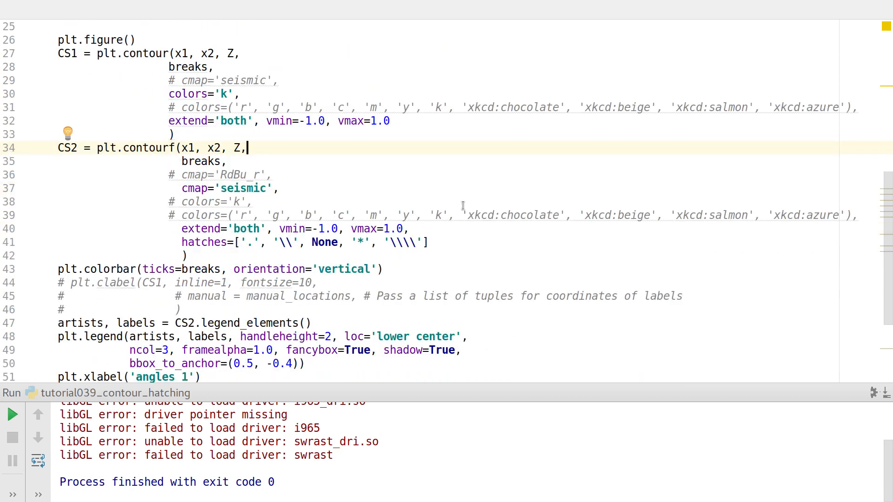
scroll(down, 3)
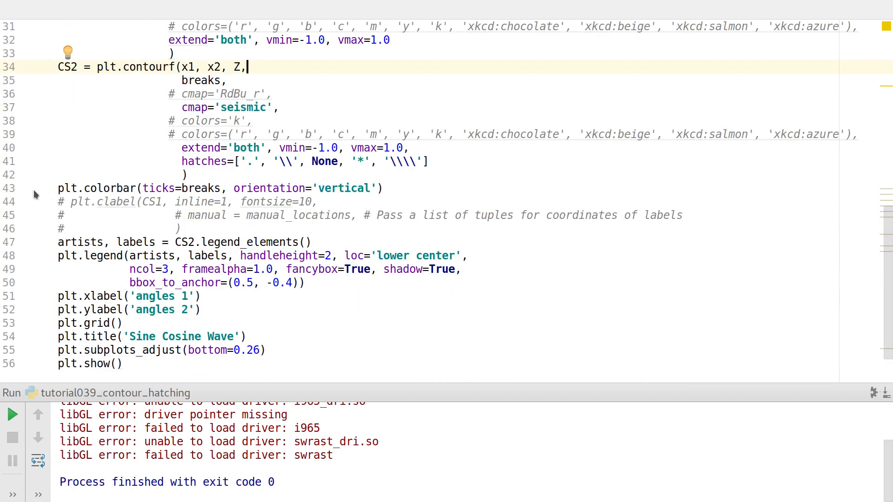
right_click(186, 174)
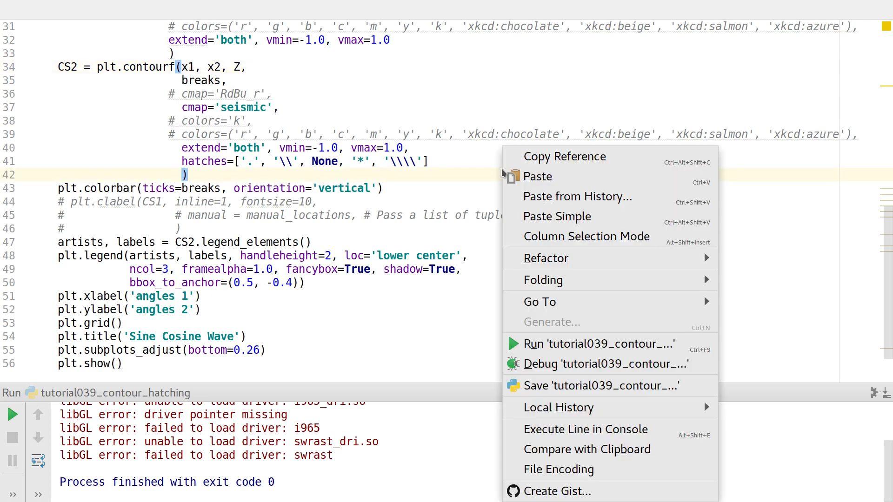
click(599, 343)
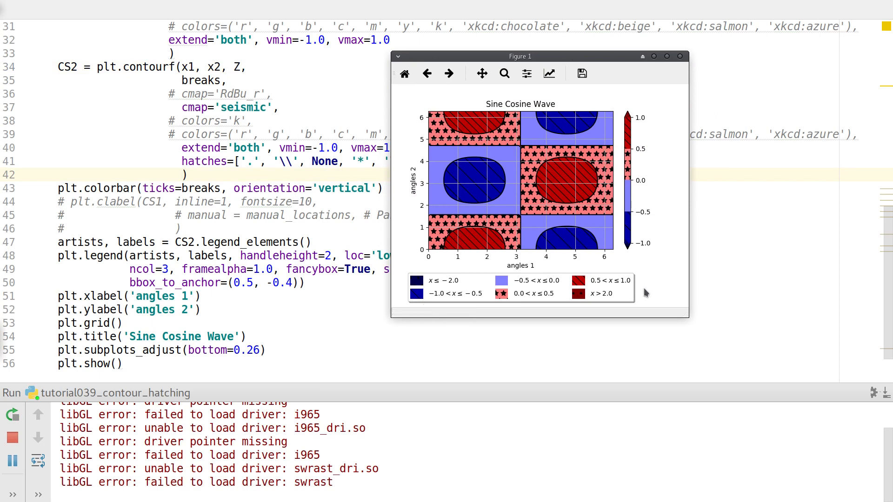
mouse_move(678, 57)
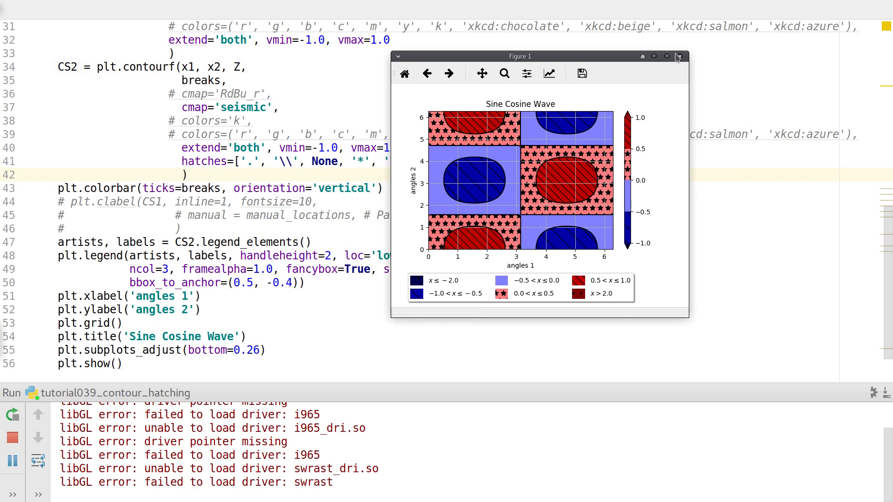
click(678, 56)
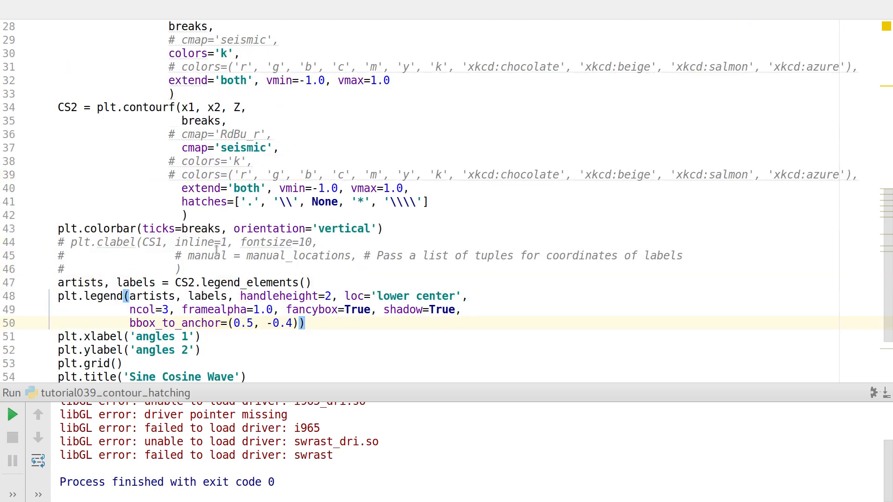
double_click(67, 107)
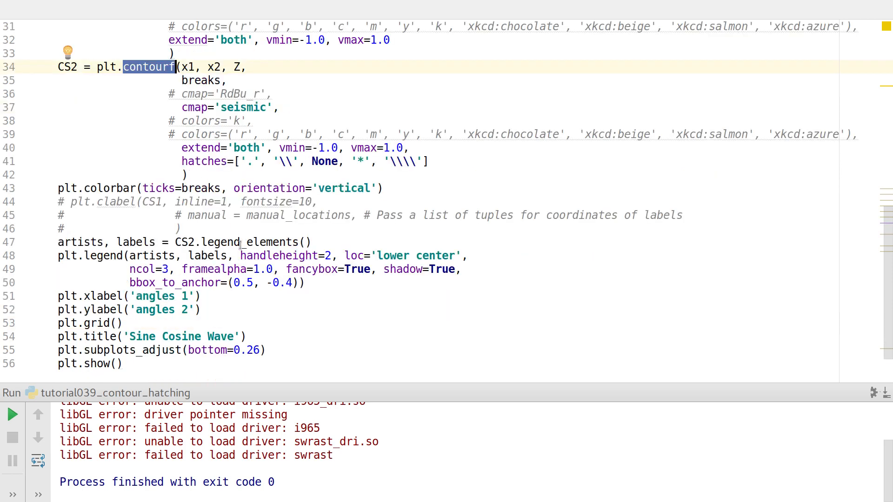
double_click(248, 242)
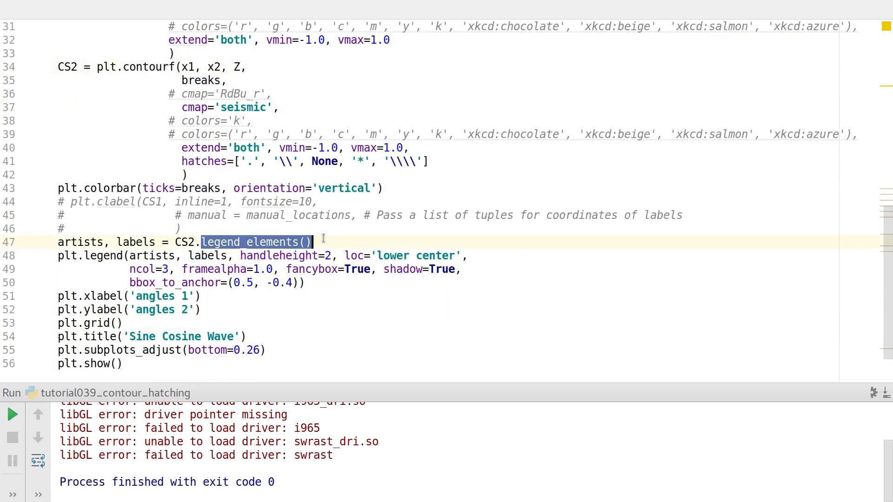
double_click(80, 242)
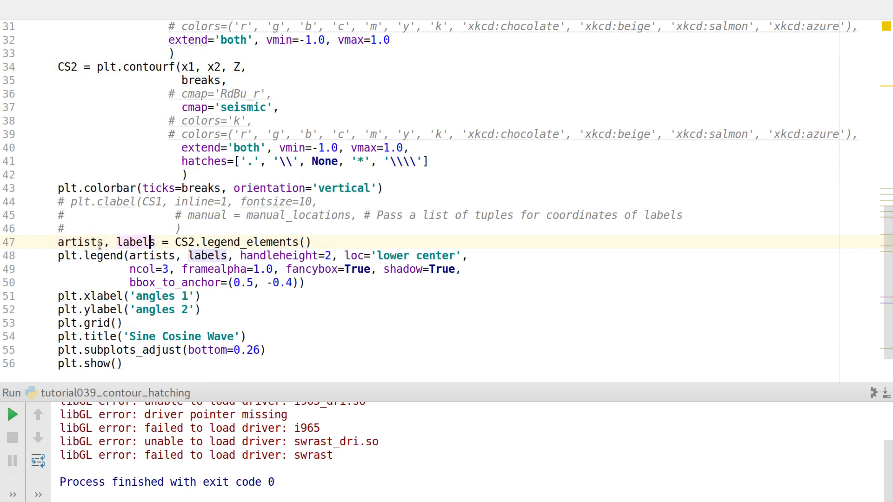
double_click(80, 242)
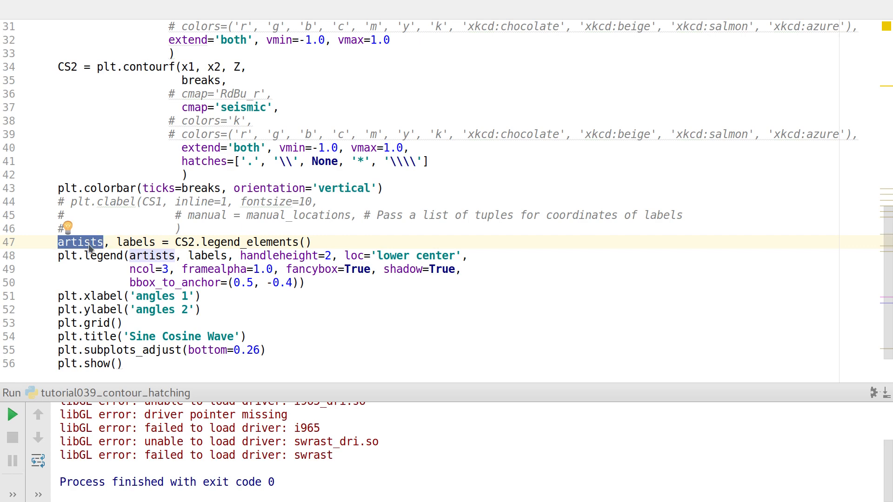
mouse_move(268, 239)
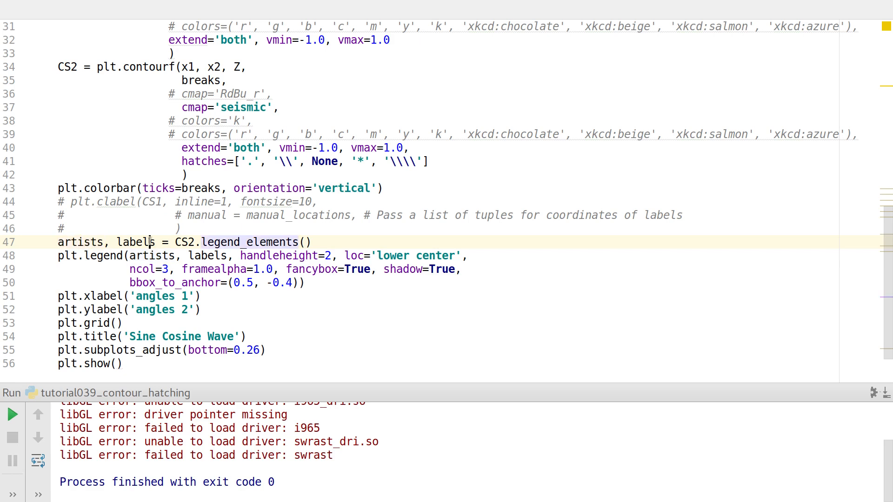
double_click(134, 242)
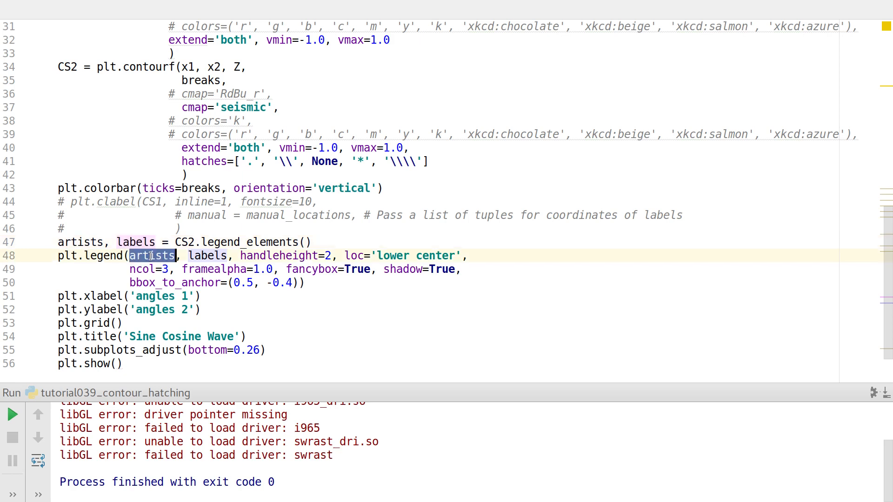
double_click(208, 255)
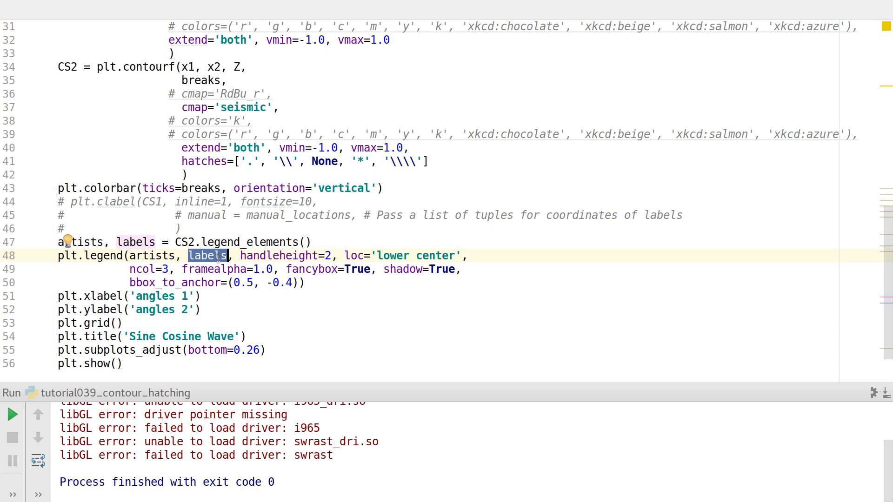
double_click(278, 254)
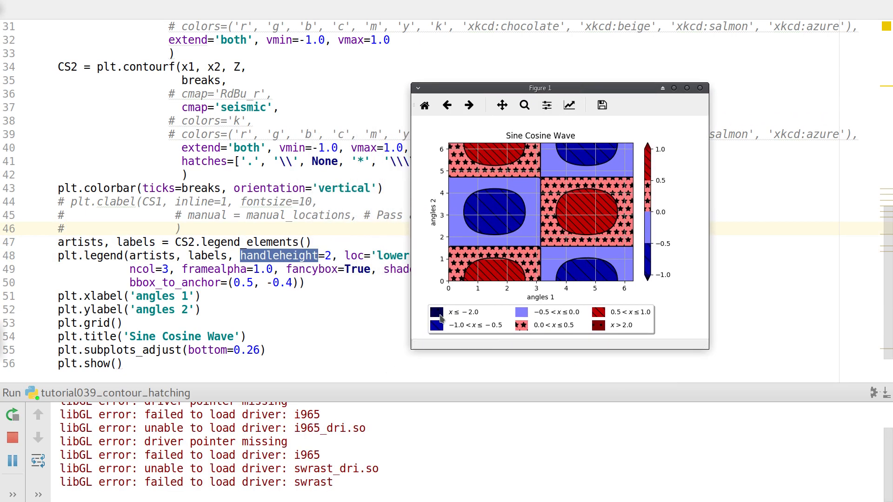
mouse_move(452, 315)
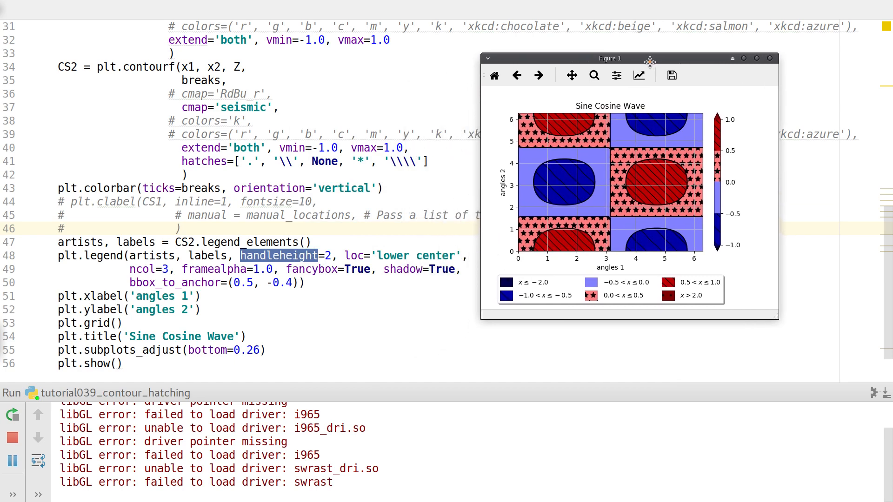
mouse_move(616, 296)
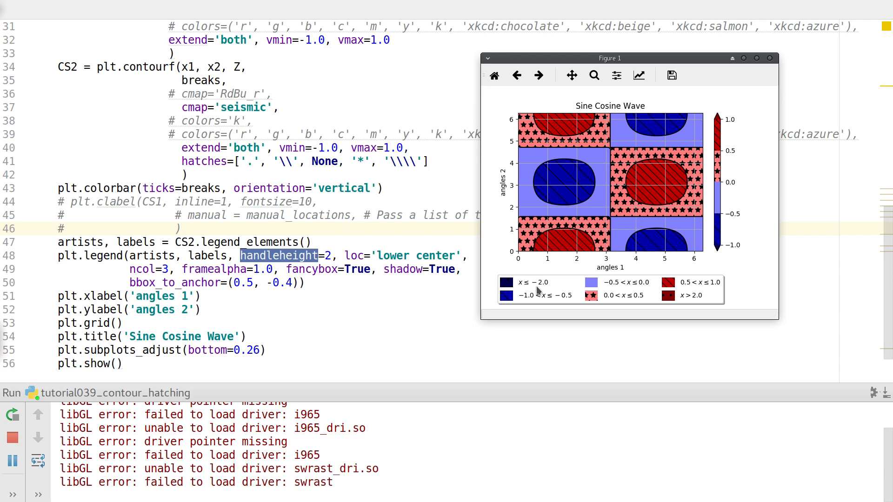
mouse_move(564, 338)
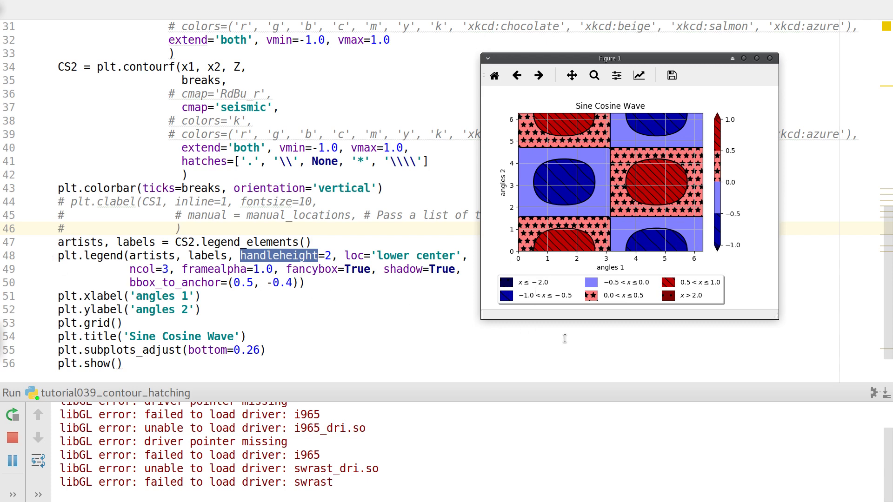
mouse_move(649, 317)
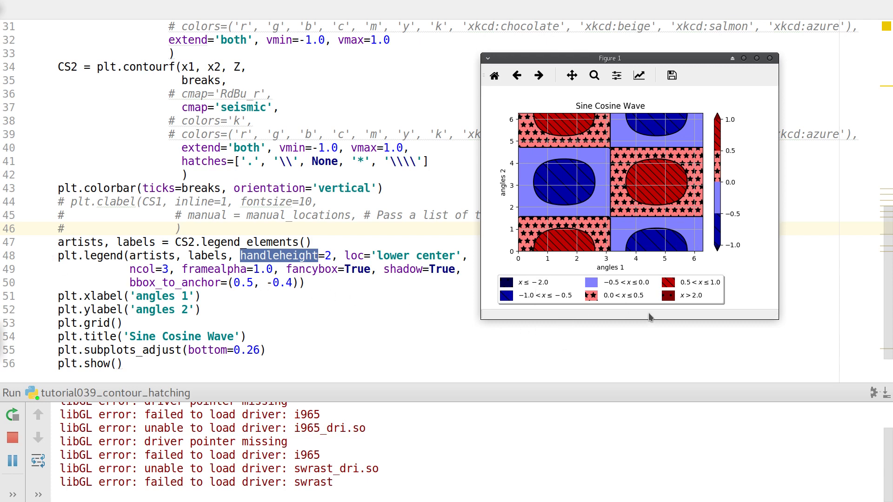
mouse_move(662, 309)
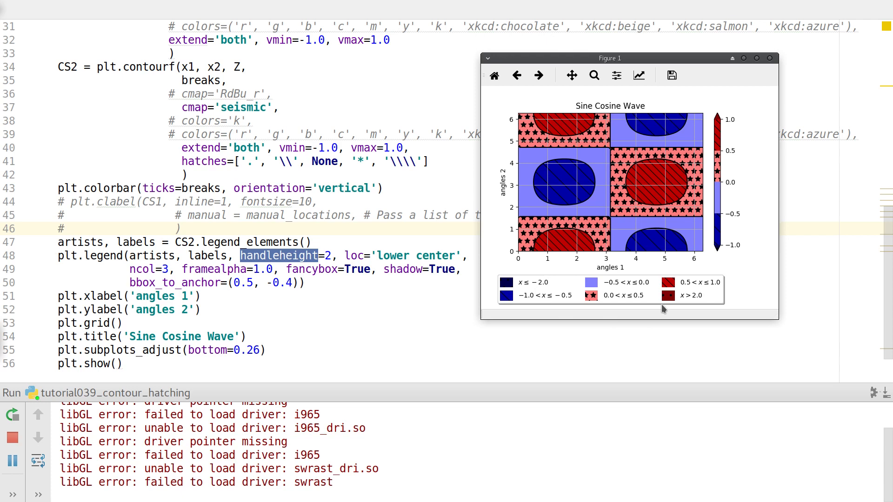
mouse_move(308, 293)
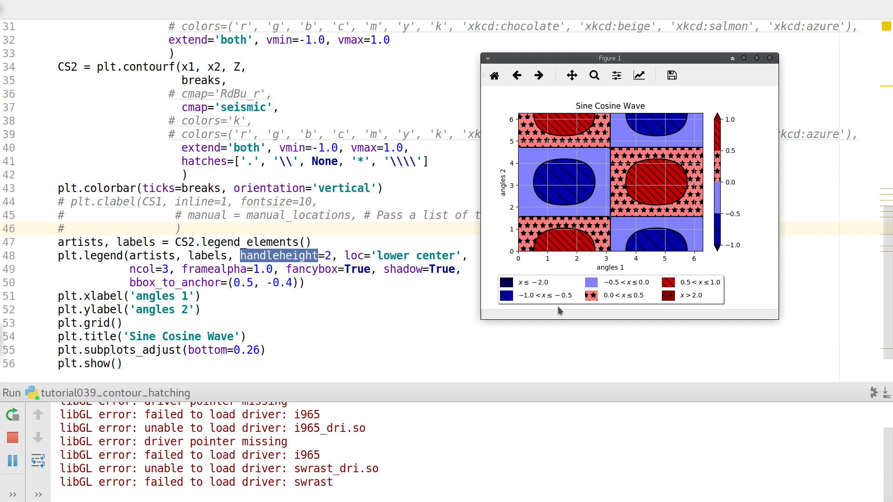
mouse_move(620, 302)
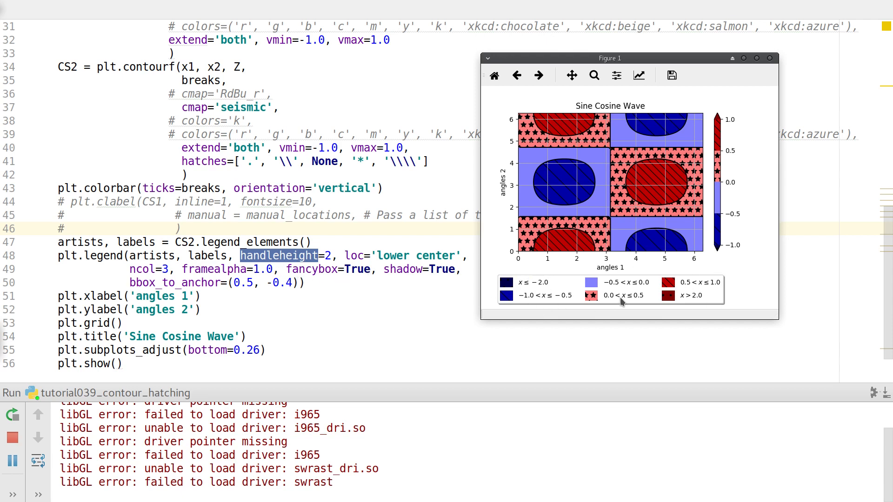
mouse_move(526, 287)
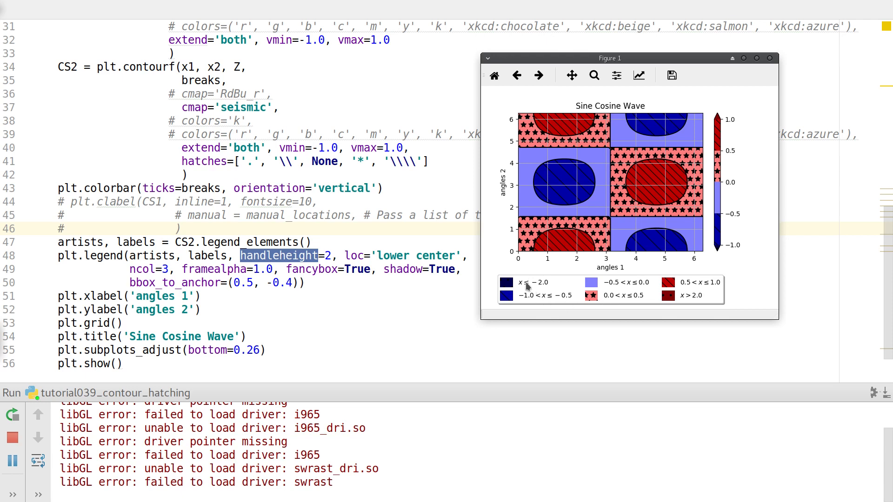
mouse_move(724, 289)
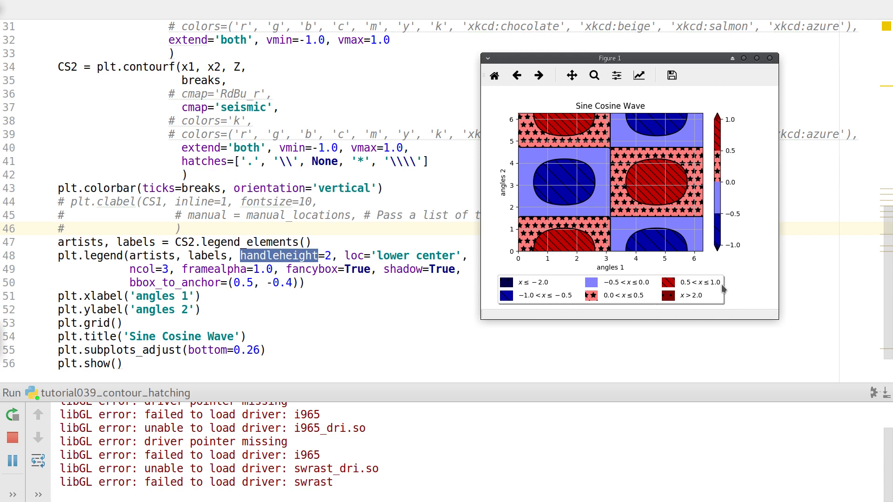
mouse_move(521, 311)
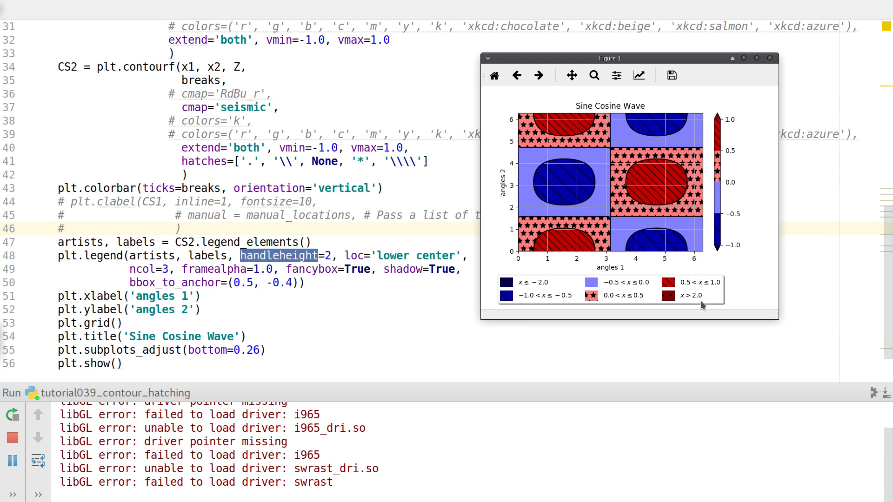
mouse_move(266, 321)
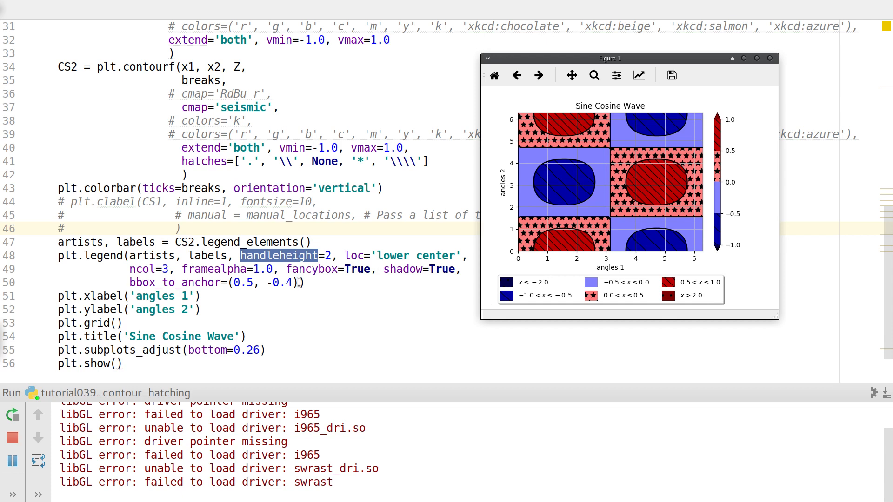
mouse_move(592, 248)
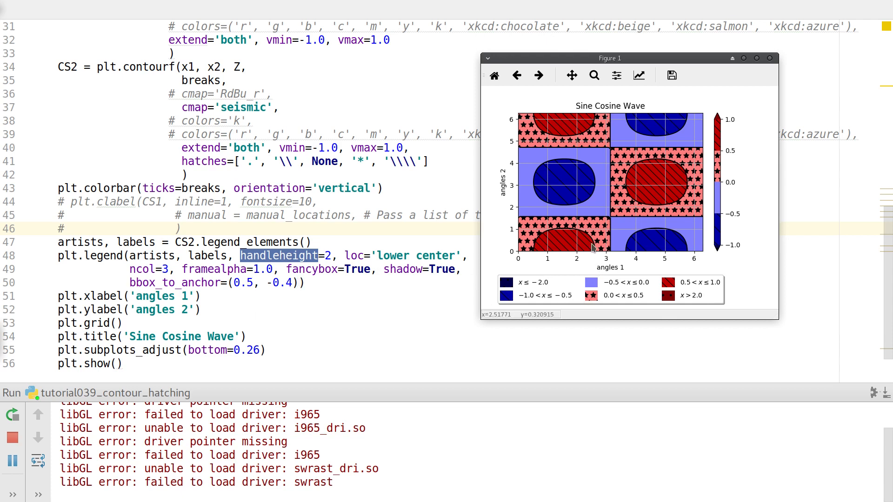
mouse_move(508, 303)
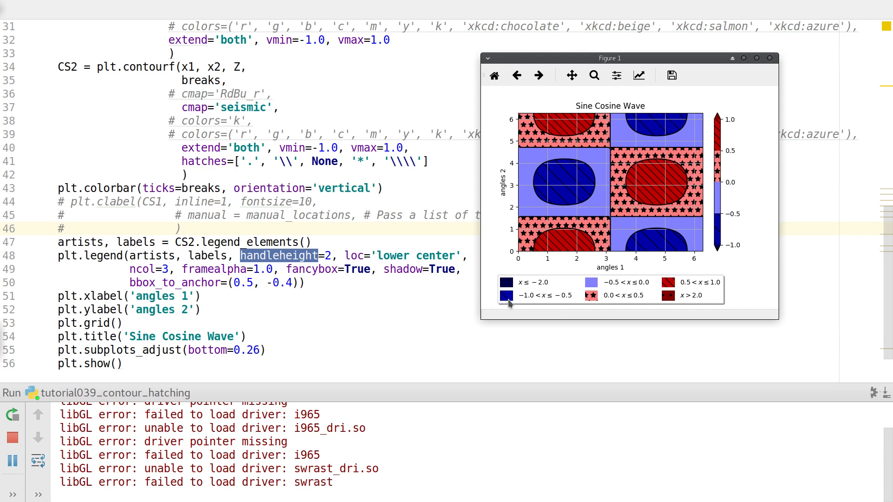
mouse_move(550, 282)
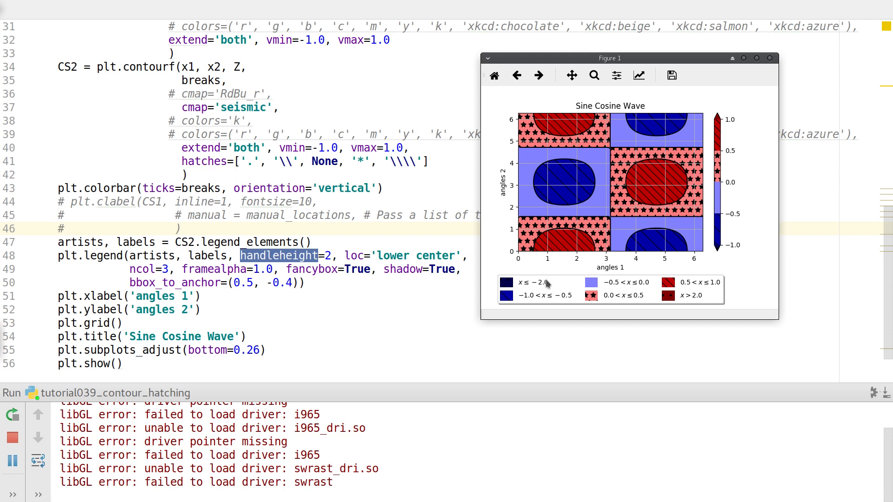
mouse_move(496, 282)
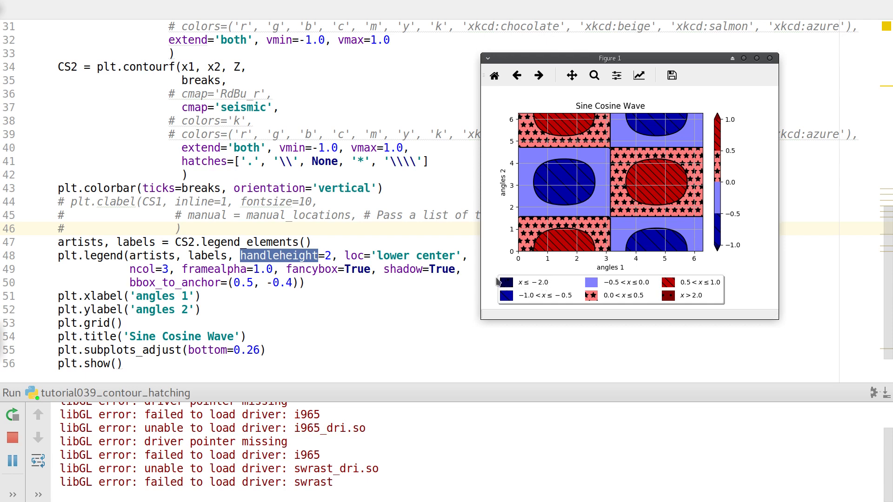
mouse_move(427, 289)
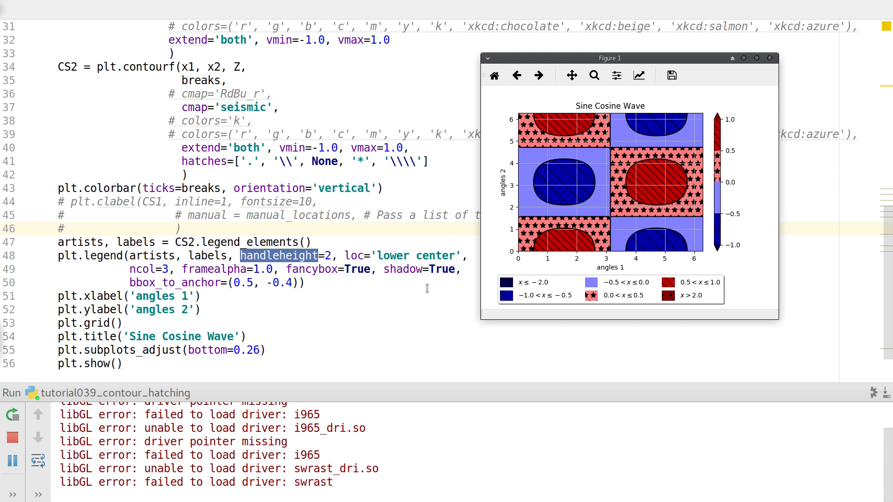
mouse_move(283, 290)
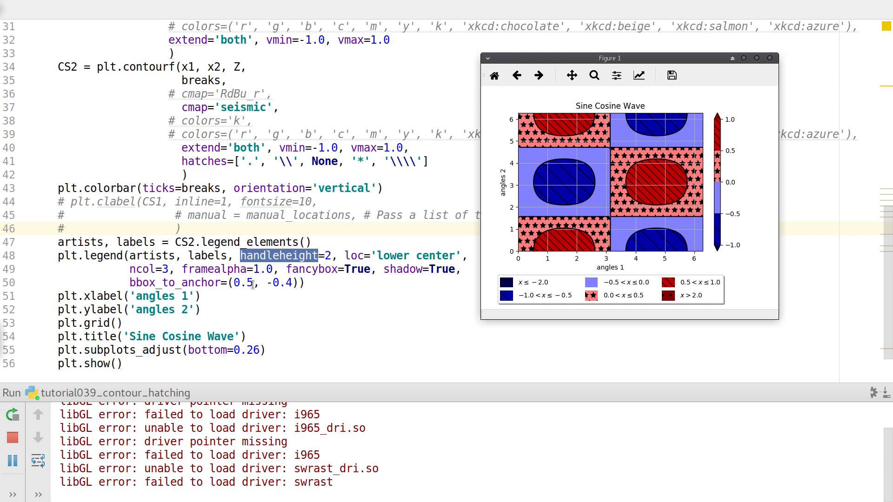
mouse_move(174, 296)
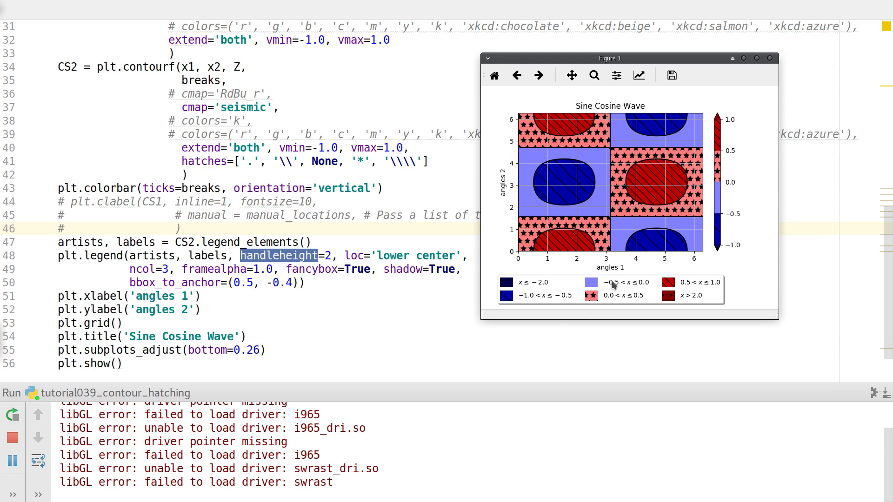
mouse_move(592, 268)
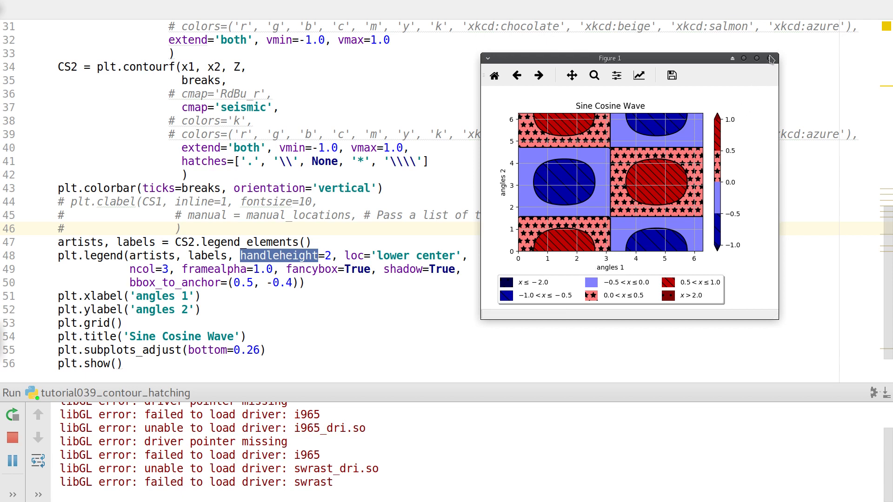
Step: Close the figure showing the three-column legend below the axes
click(770, 57)
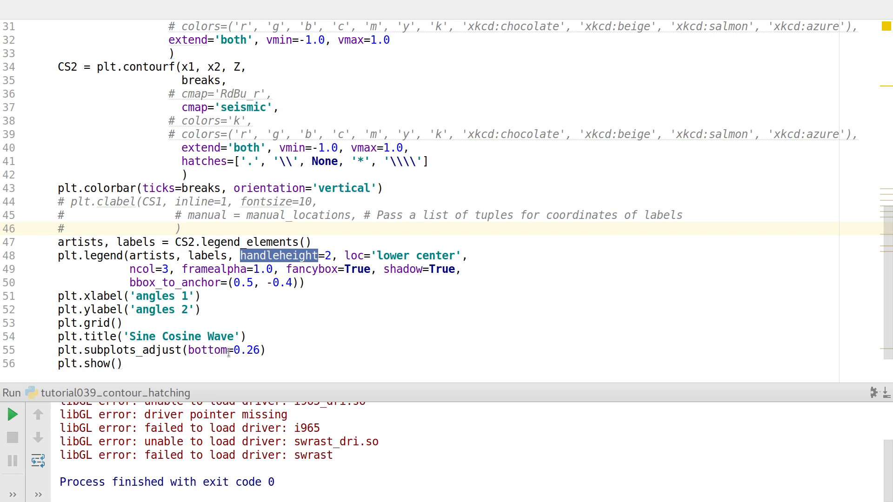
mouse_move(414, 318)
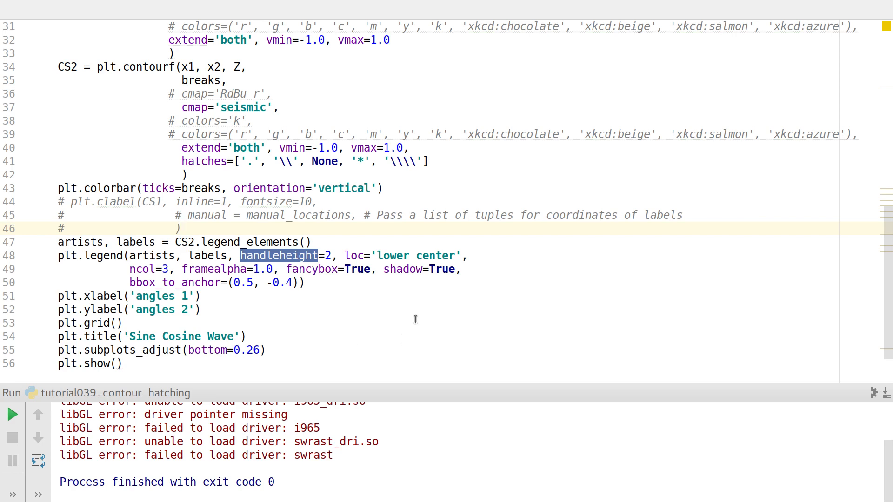
Step: Comment out the plt.subplots_adjust(bottom=0.26) line with Ctrl+/
click(59, 349)
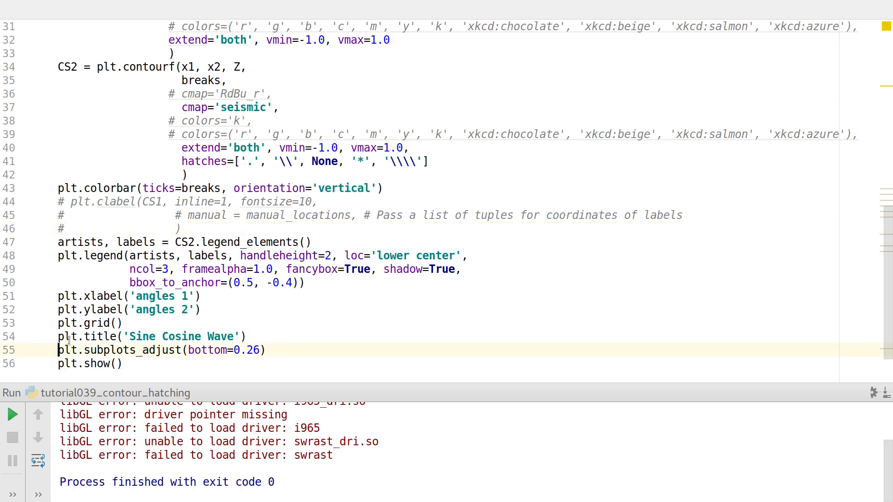
key(ctrl+slash)
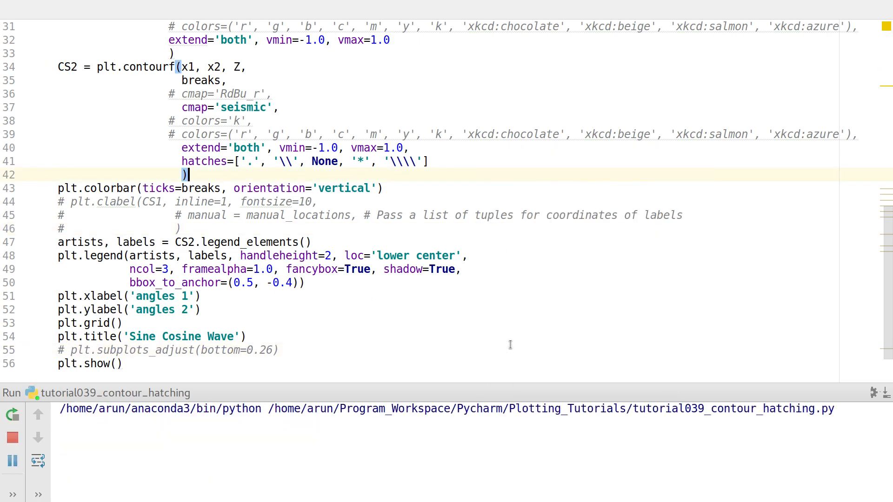
Step: Rerun the script and open the figure's Configure subplots panel, the legend now cut off
click(11, 413)
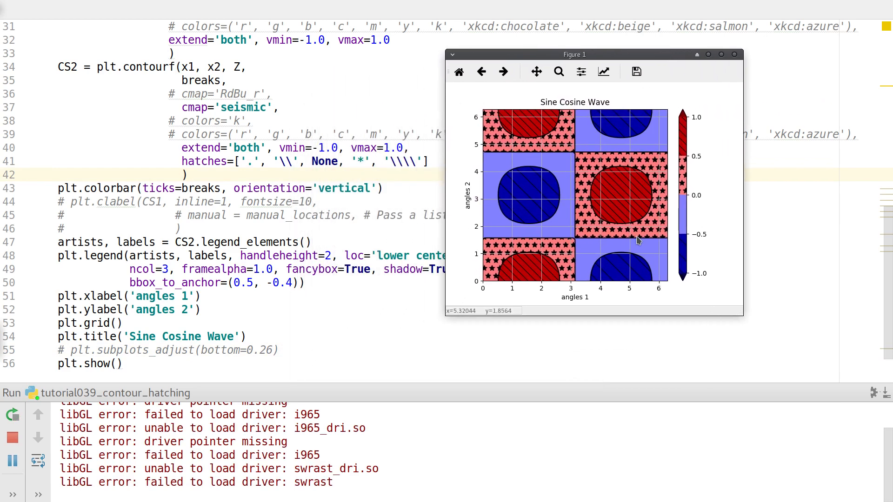
mouse_move(598, 254)
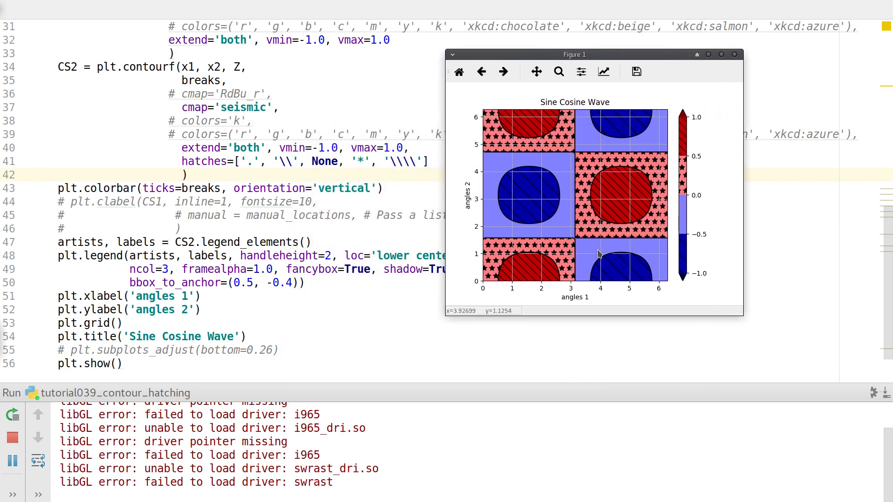
click(580, 71)
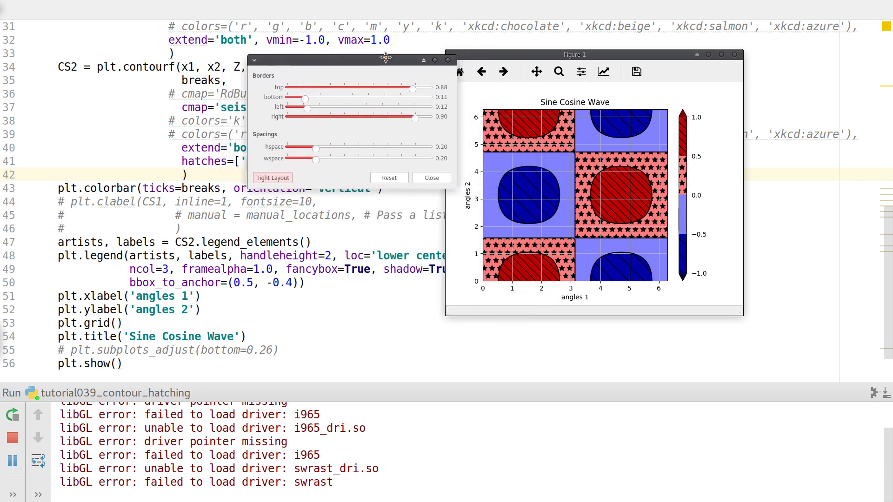
Step: Drag the bottom slider to about 0.26 so the legend fits, then close the settings window
drag(305, 98, 312, 97)
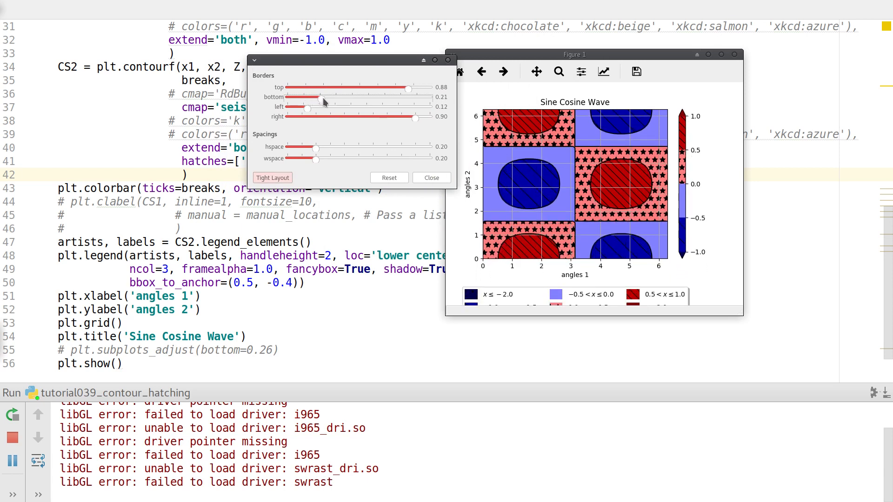
drag(316, 103, 330, 103)
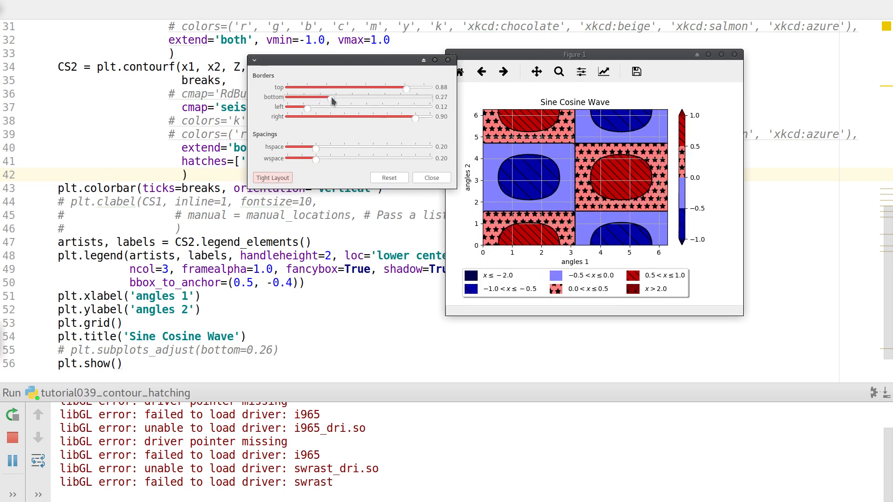
drag(316, 101, 322, 102)
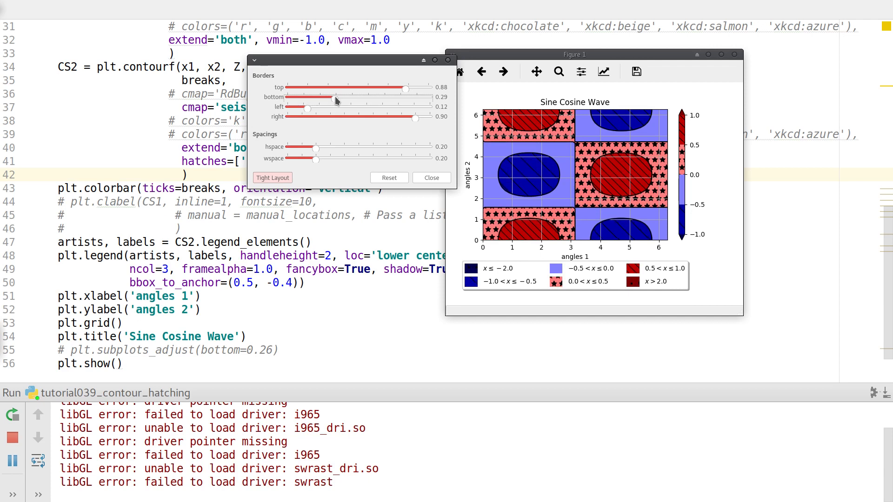
drag(318, 101, 314, 101)
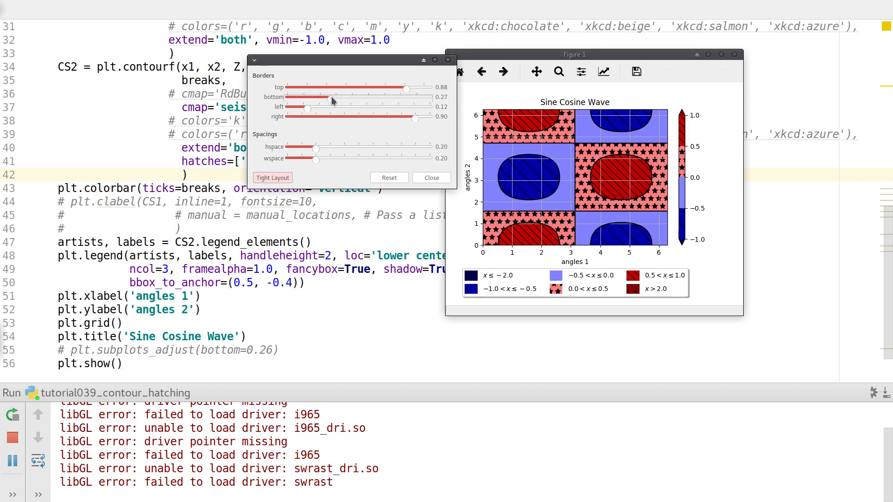
drag(316, 100, 313, 101)
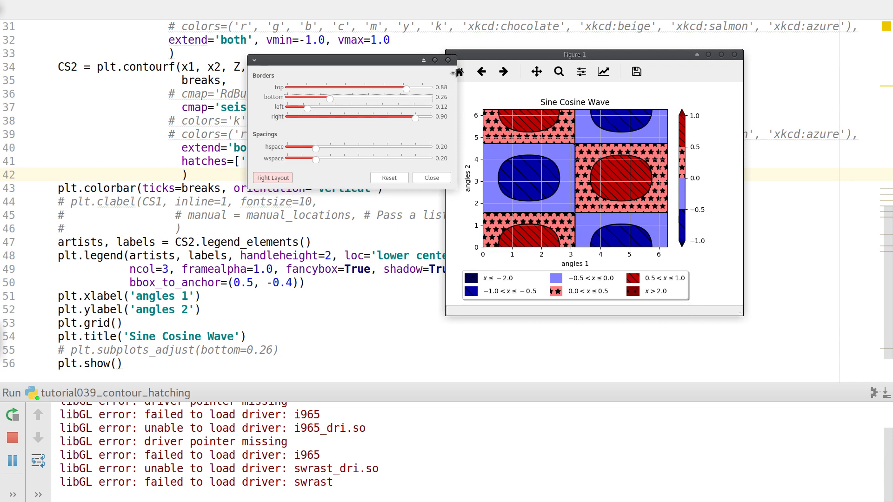
click(430, 177)
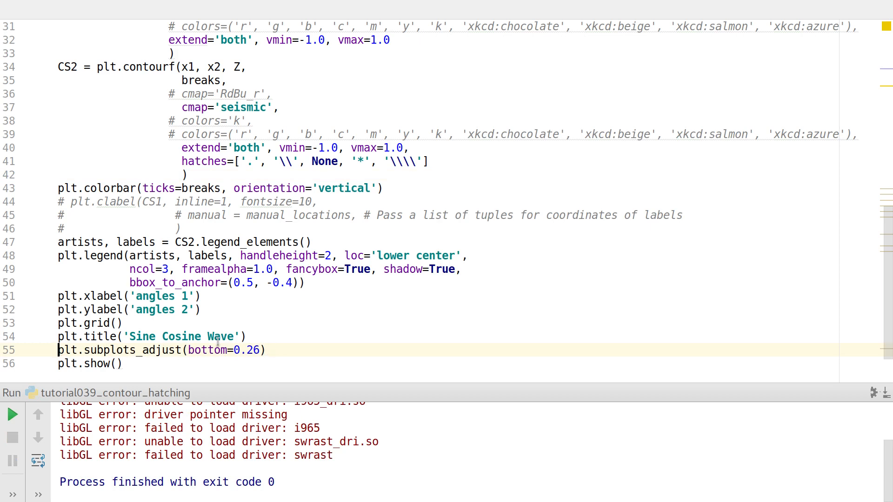
mouse_move(298, 350)
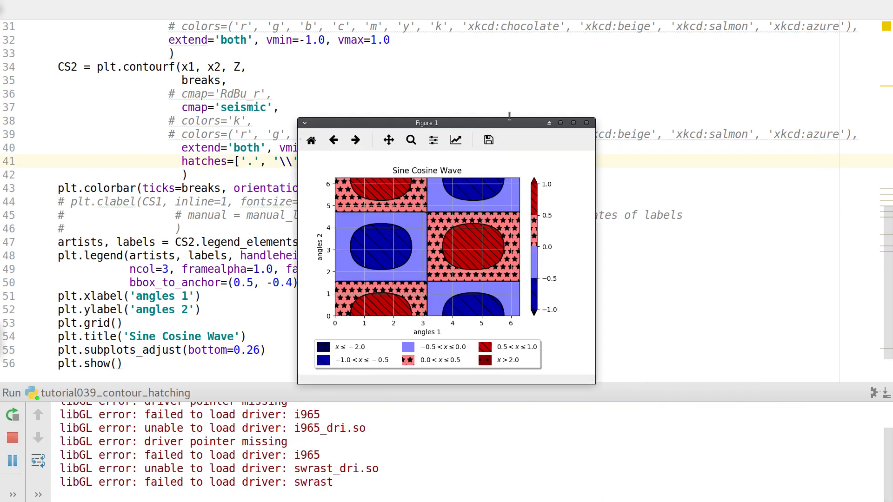
mouse_move(487, 141)
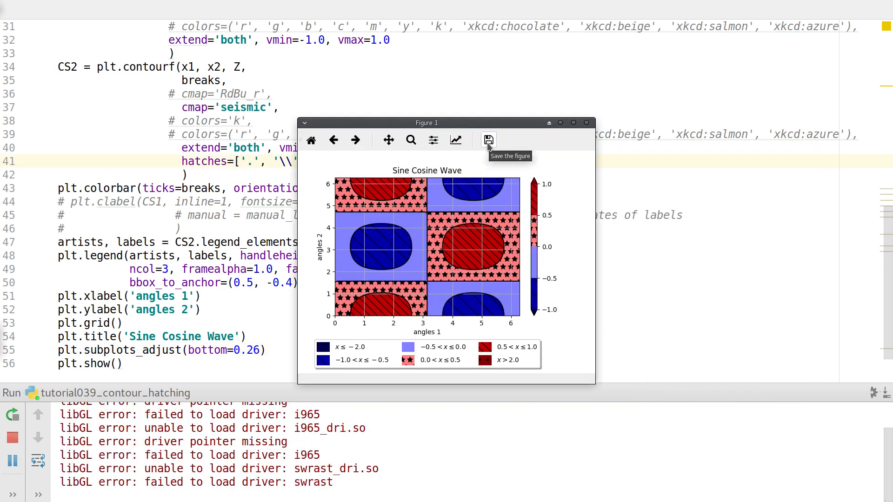
mouse_move(623, 137)
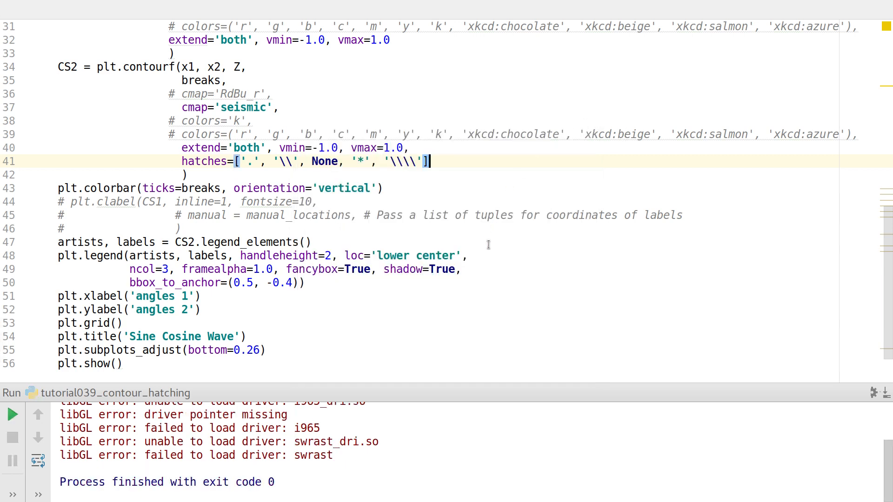
scroll(up, 3)
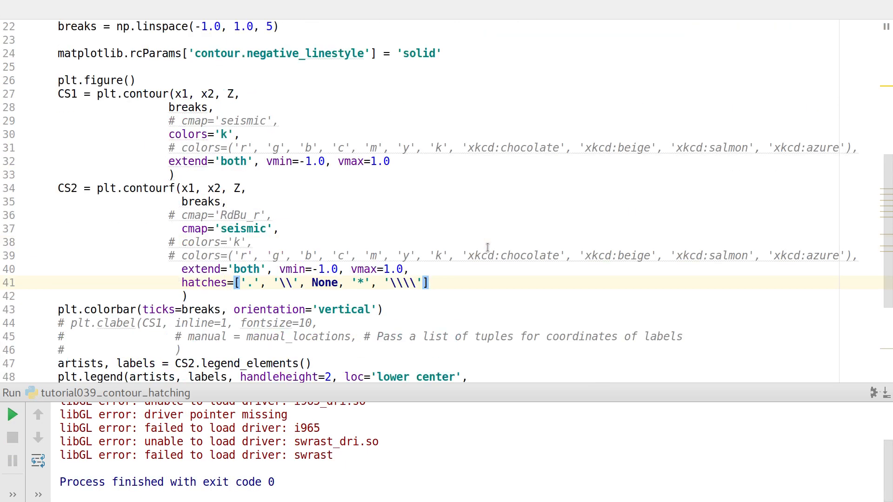
scroll(down, 3)
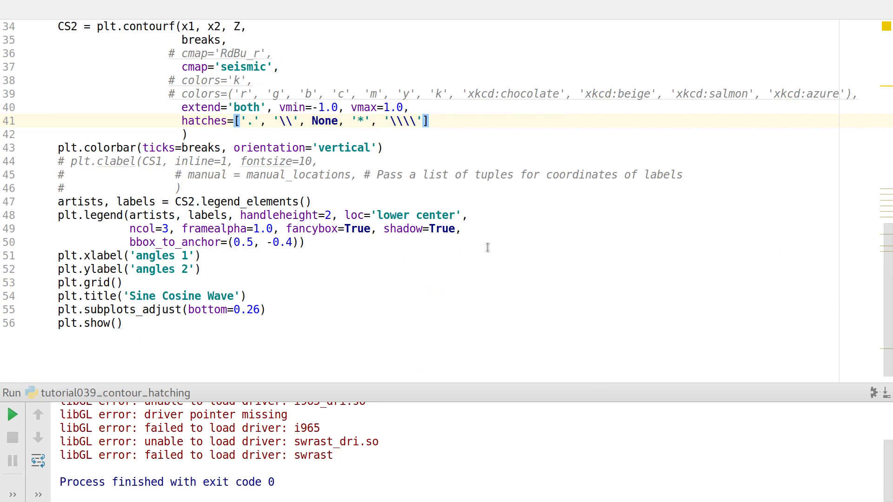